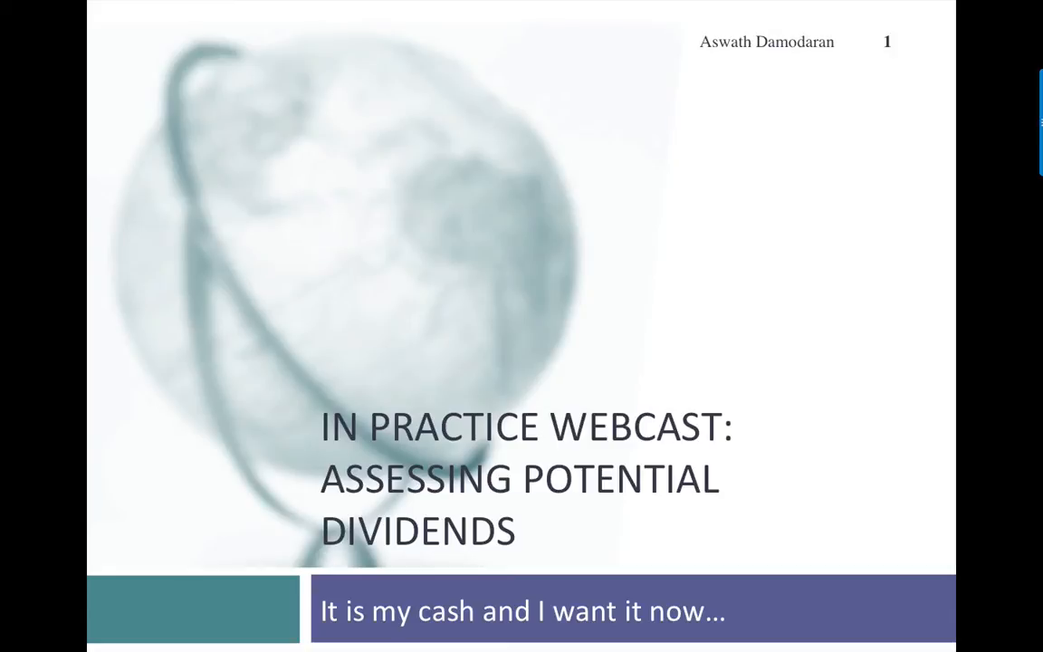
Advance past the title slide toward the FCFE comparison slide
{"action": "key", "text": "Right"}
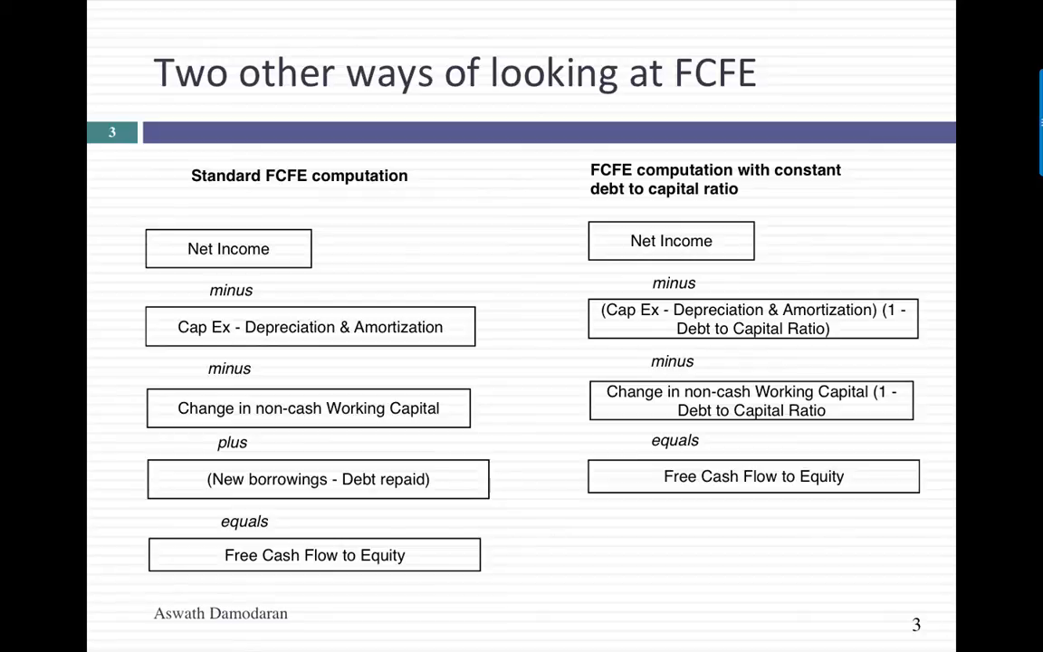
Advance to the dividend matrix slide of cash surplus versus project quality
{"action": "key", "text": "Right"}
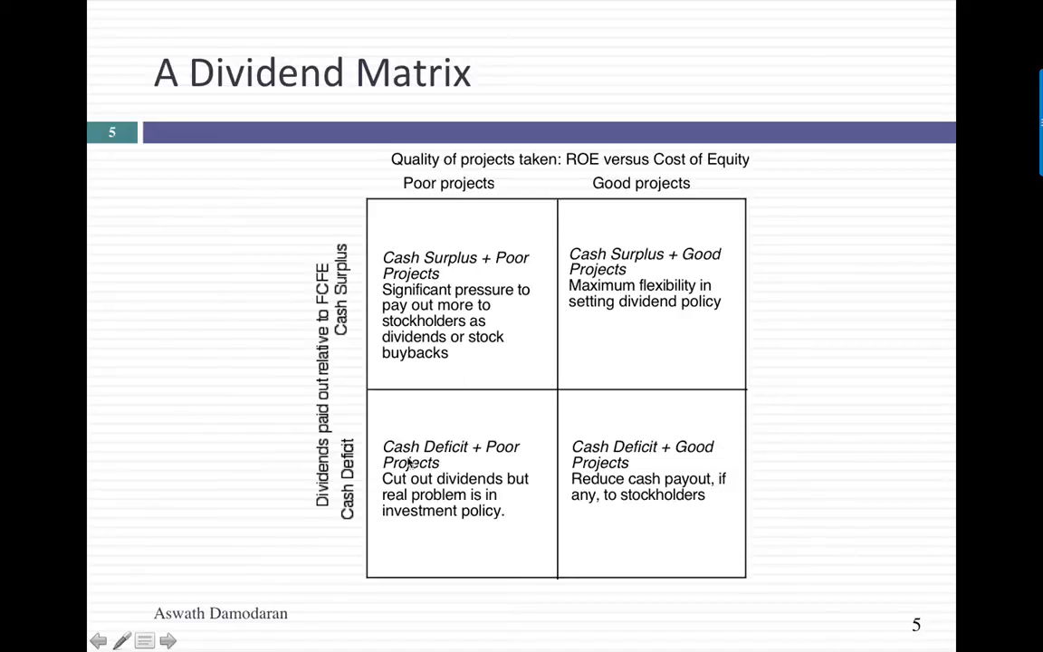
{"action": "mouse_move", "coordinate": [607, 469]}
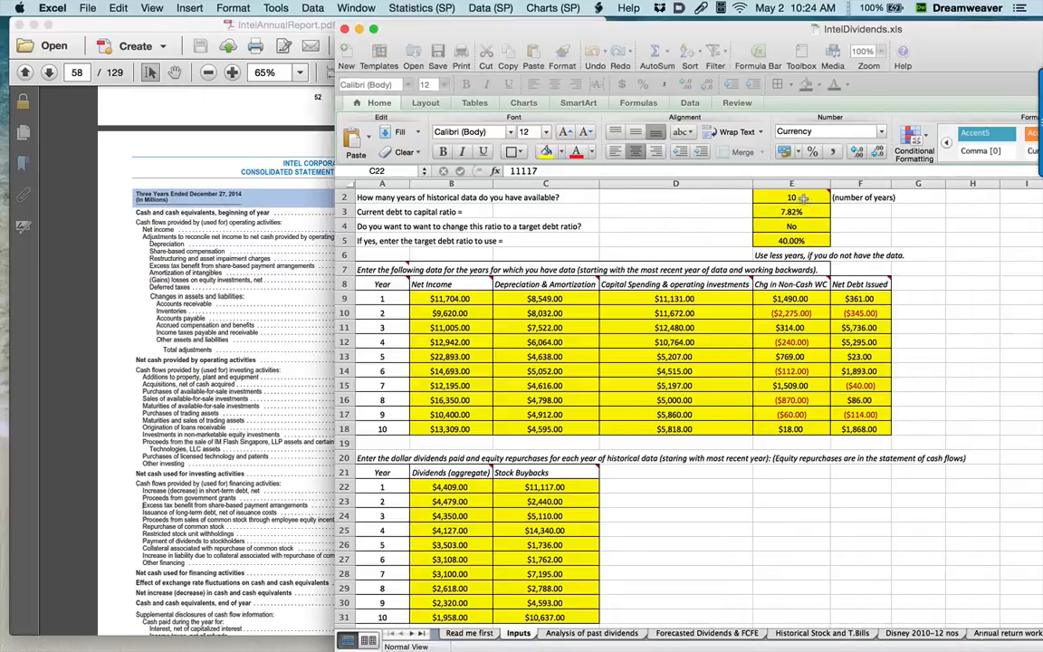
{"action": "left_click", "coordinate": [789, 198]}
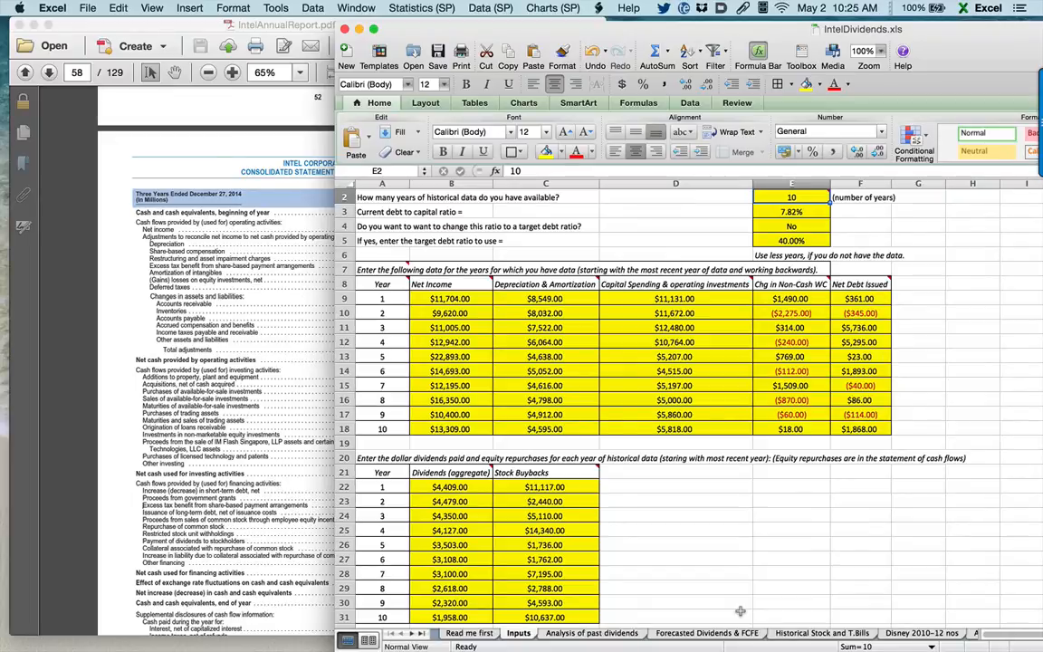
{"action": "mouse_move", "coordinate": [739, 608]}
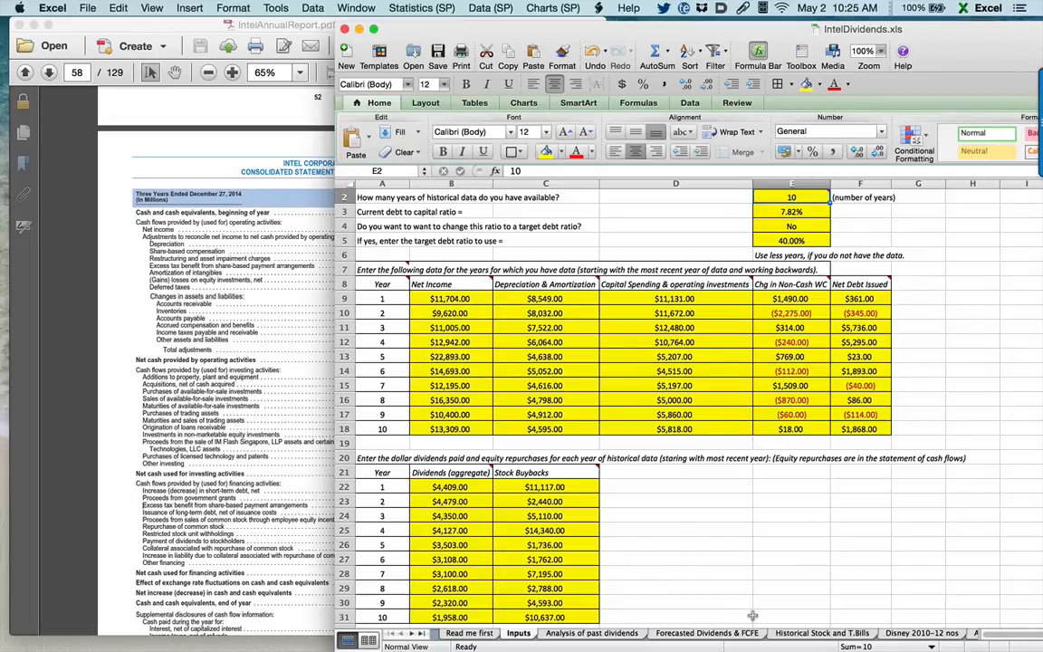
{"action": "left_click", "coordinate": [790, 210]}
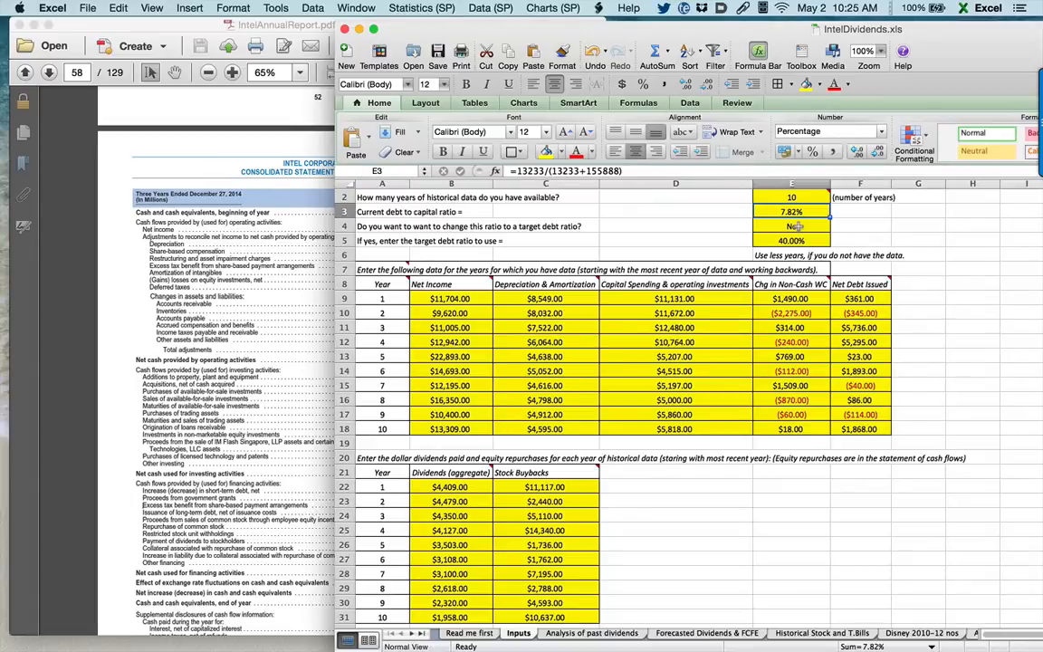
{"action": "left_click", "coordinate": [792, 227]}
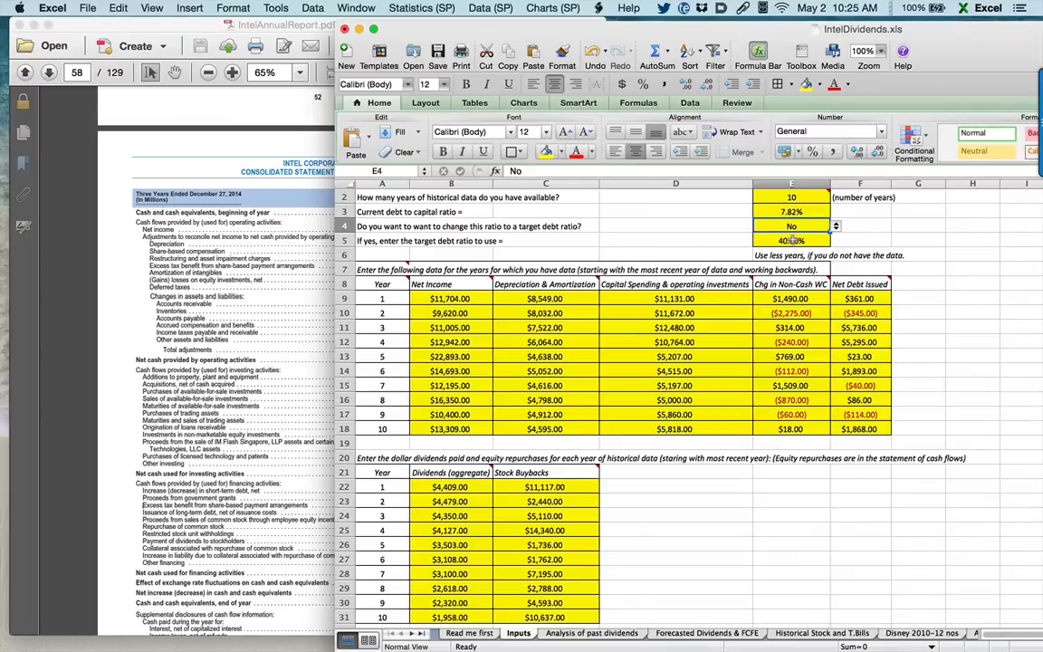
{"action": "left_click", "coordinate": [793, 239]}
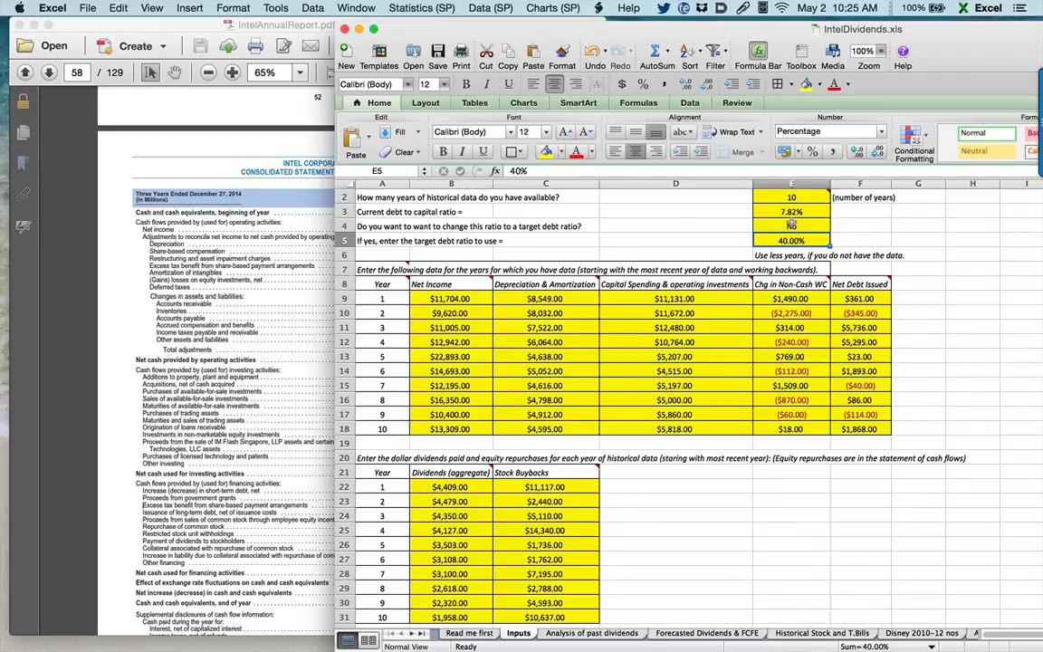
{"action": "left_click", "coordinate": [449, 297]}
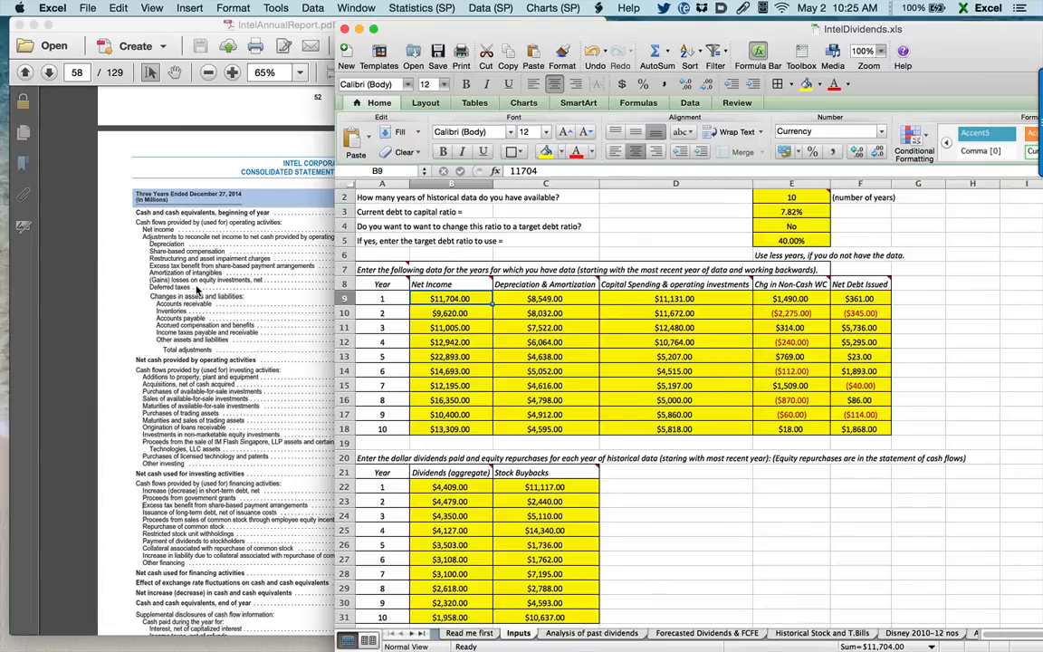
{"action": "mouse_move", "coordinate": [286, 263]}
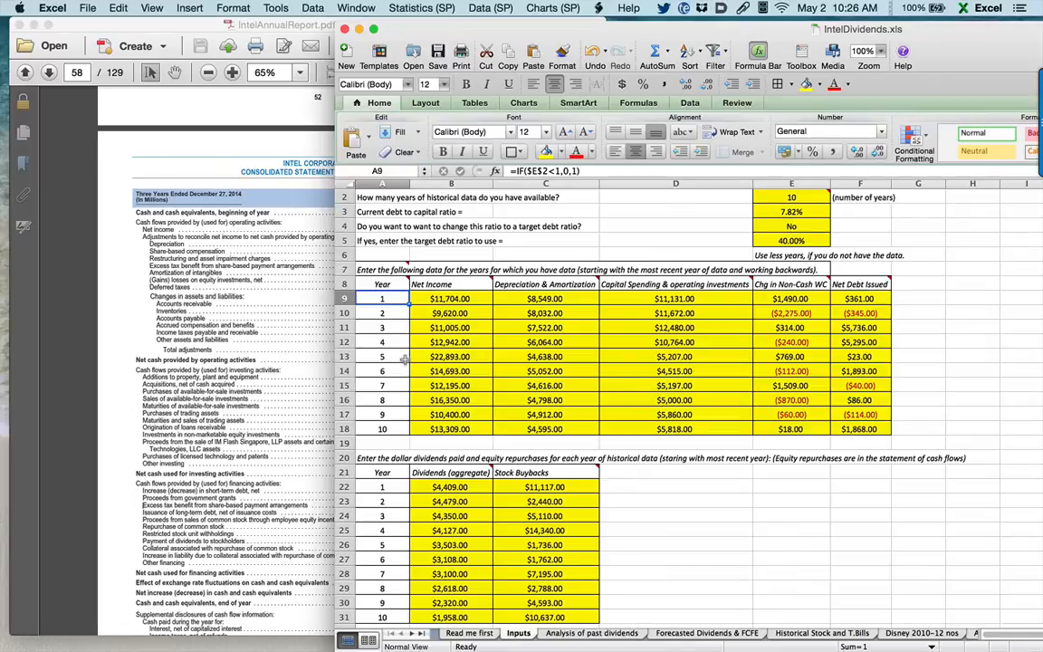
{"action": "left_click", "coordinate": [449, 299]}
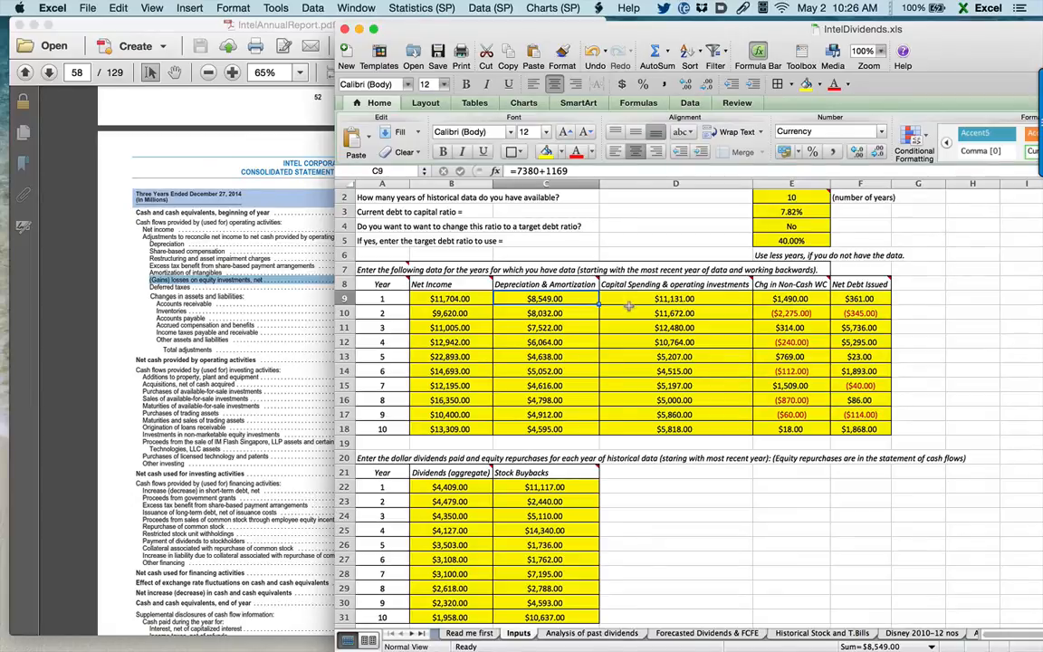
{"action": "left_click", "coordinate": [676, 297]}
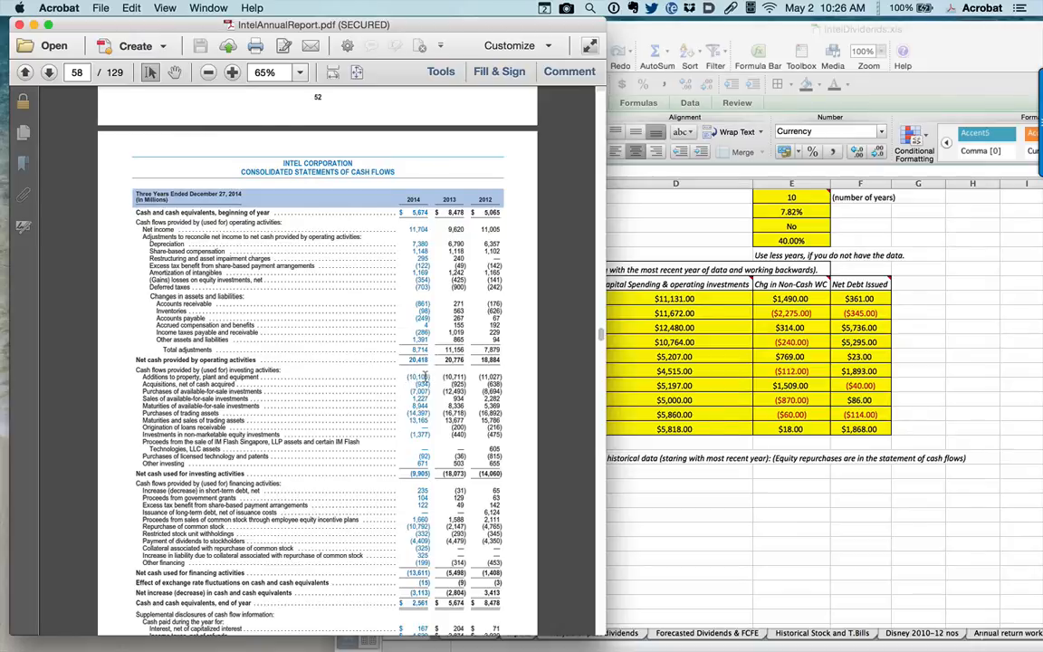
{"action": "mouse_move", "coordinate": [398, 375]}
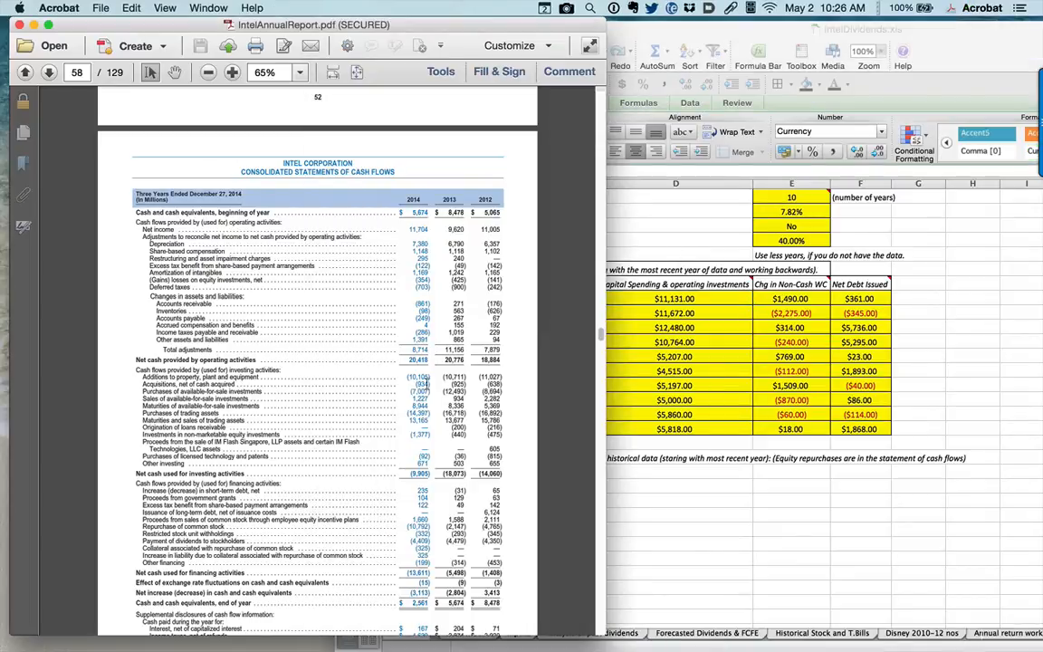
{"action": "mouse_move", "coordinate": [415, 467]}
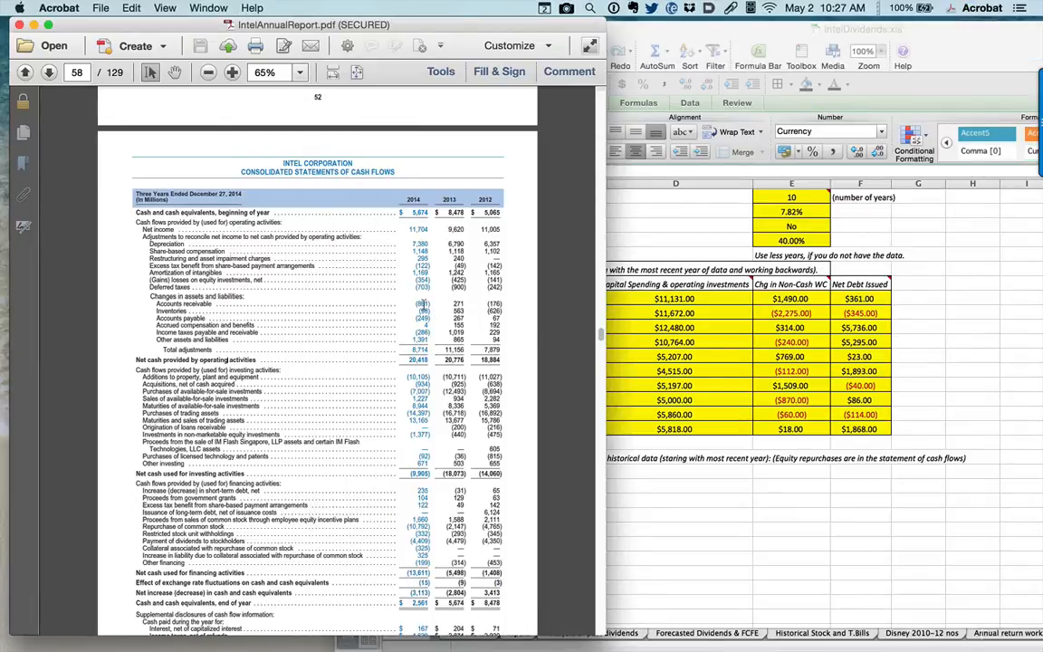
{"action": "mouse_move", "coordinate": [415, 301]}
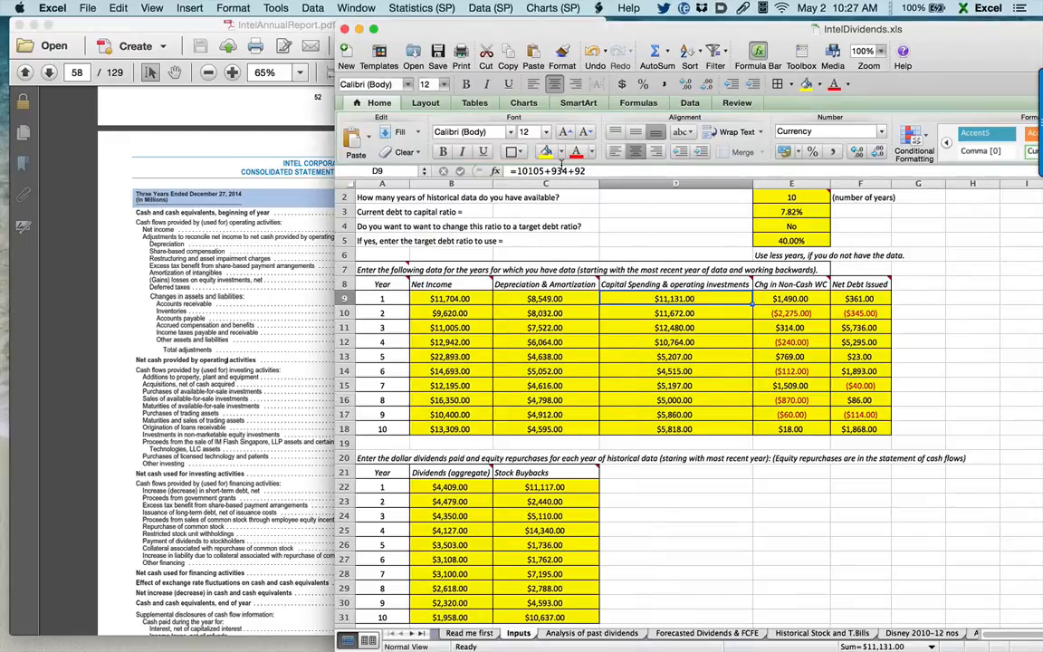
{"action": "left_click", "coordinate": [789, 297]}
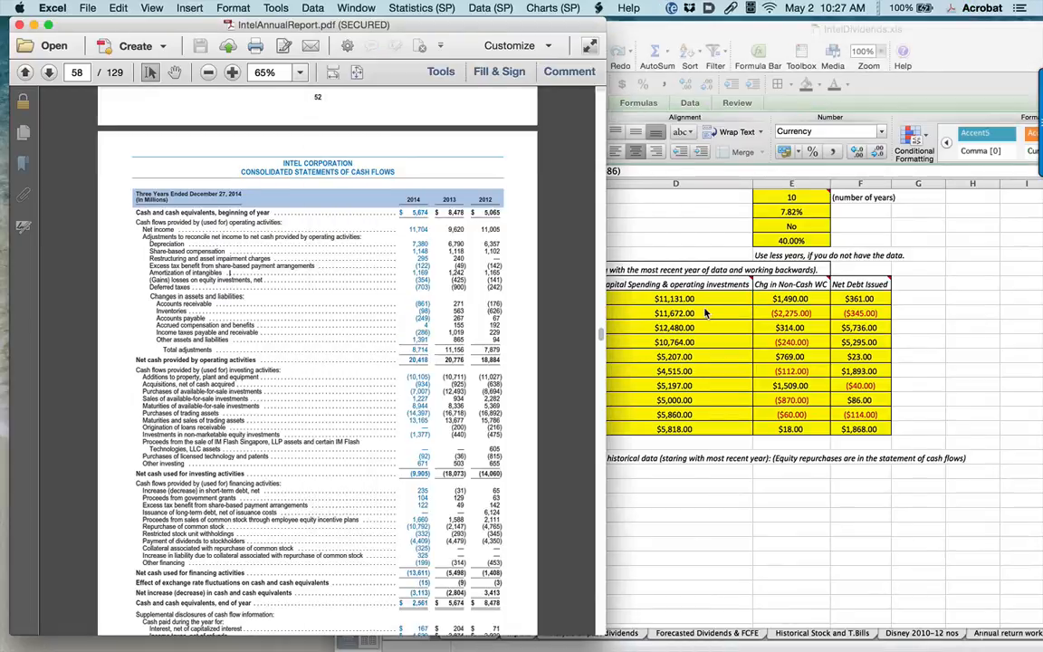
{"action": "mouse_move", "coordinate": [728, 353]}
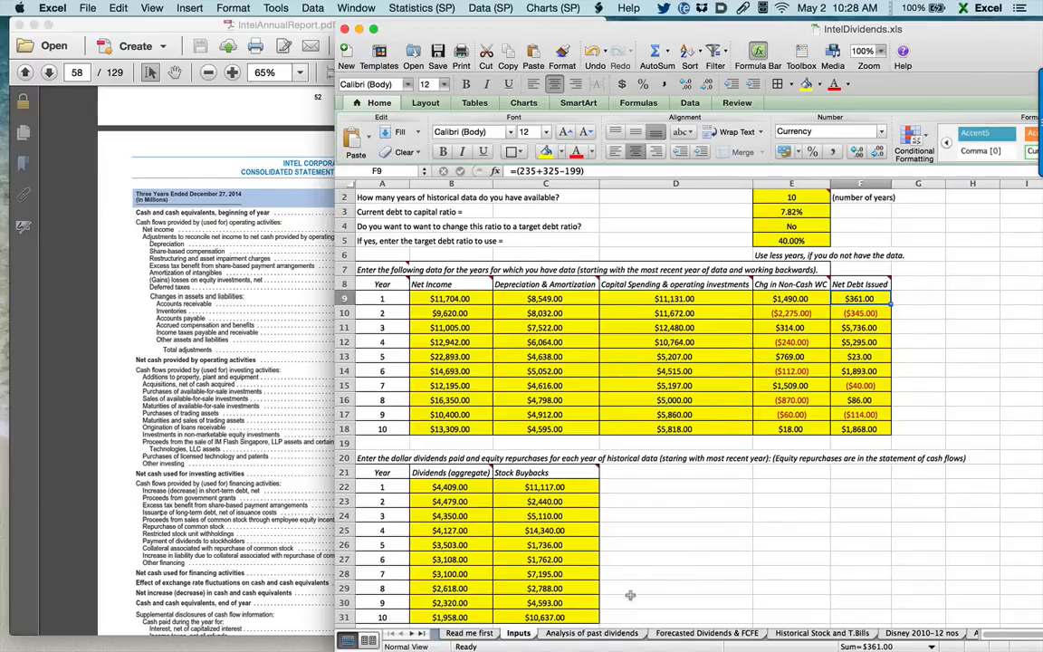
{"action": "mouse_move", "coordinate": [623, 619]}
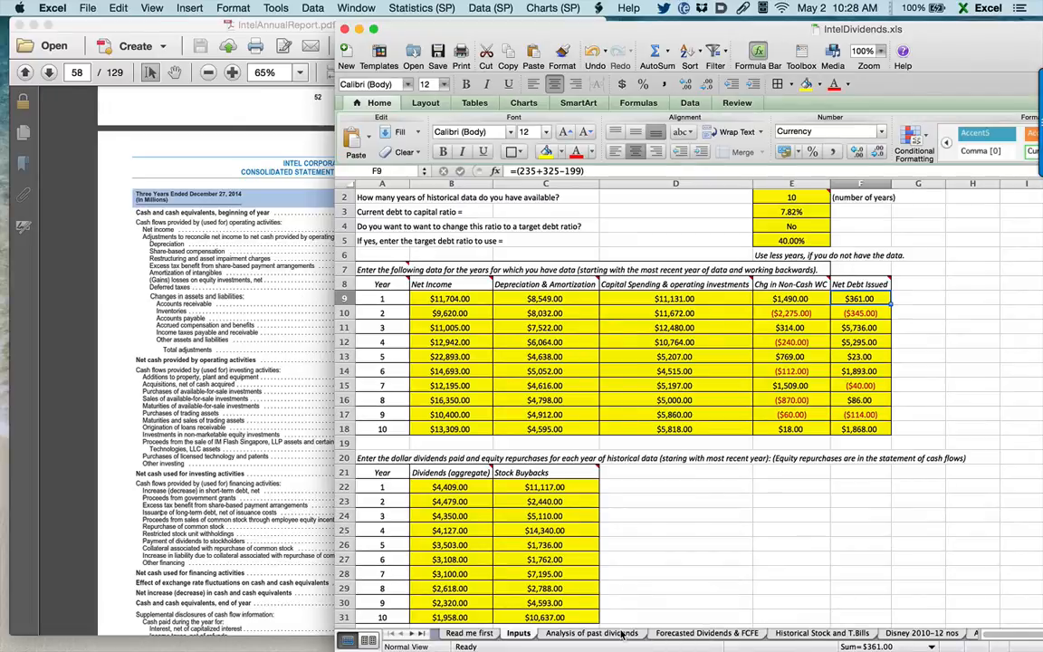
{"action": "left_click", "coordinate": [591, 632]}
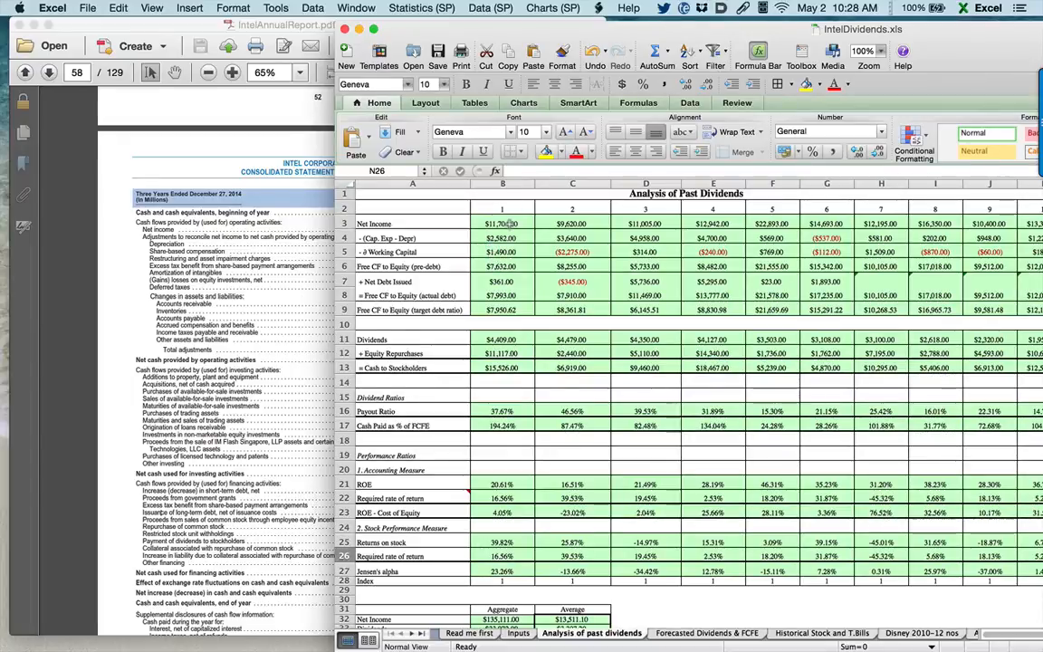
{"action": "left_click", "coordinate": [503, 223]}
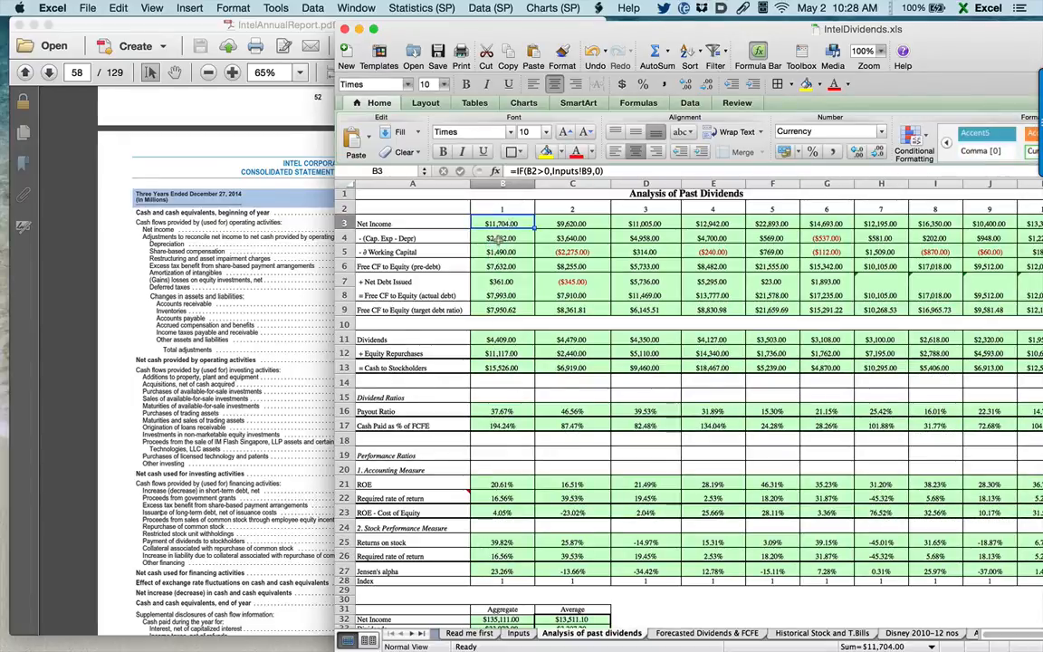
{"action": "left_click", "coordinate": [504, 237]}
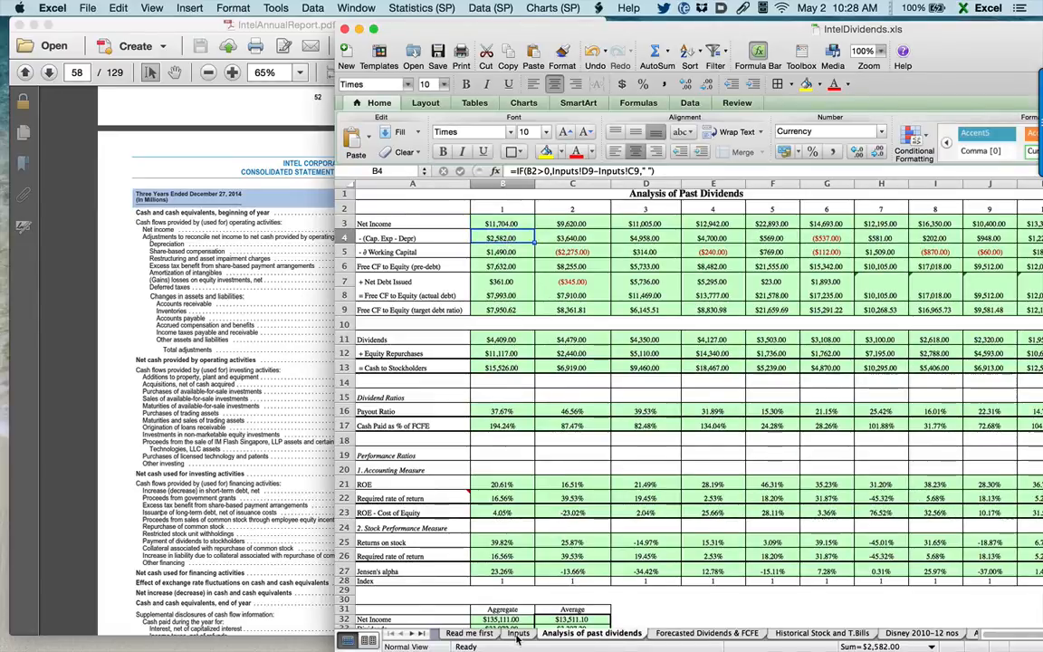
{"action": "left_click", "coordinate": [518, 634]}
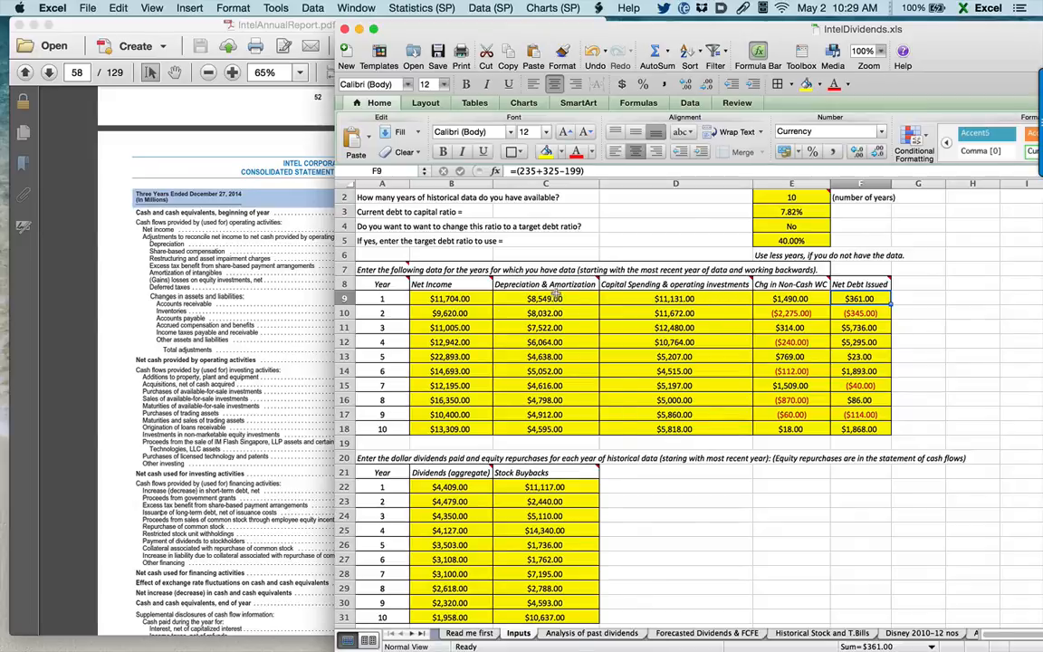
{"action": "left_click", "coordinate": [592, 632]}
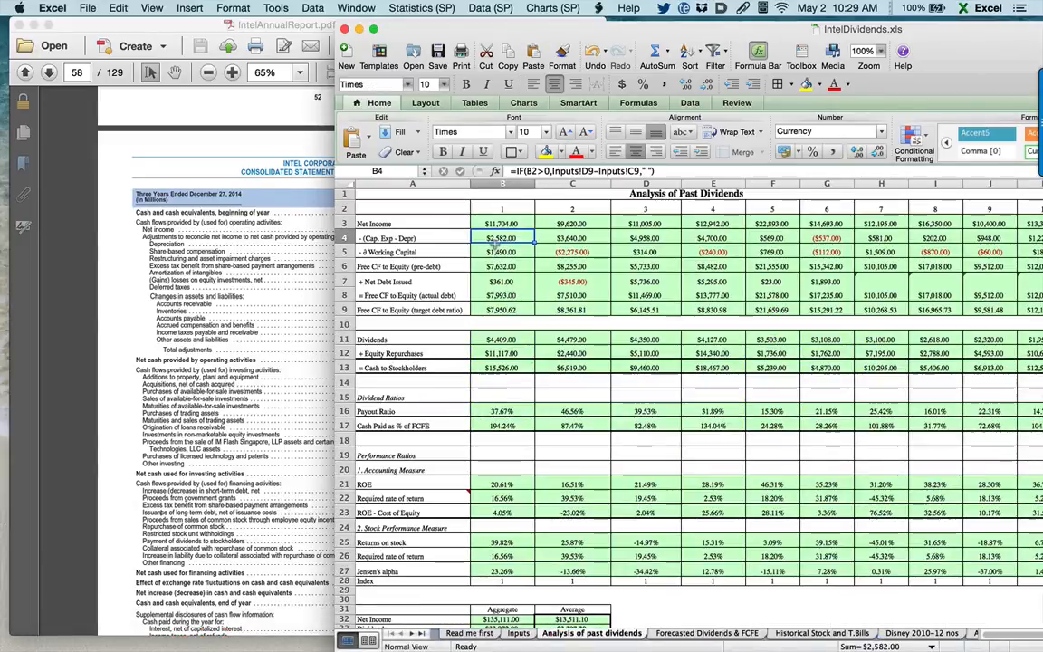
{"action": "left_click", "coordinate": [501, 251]}
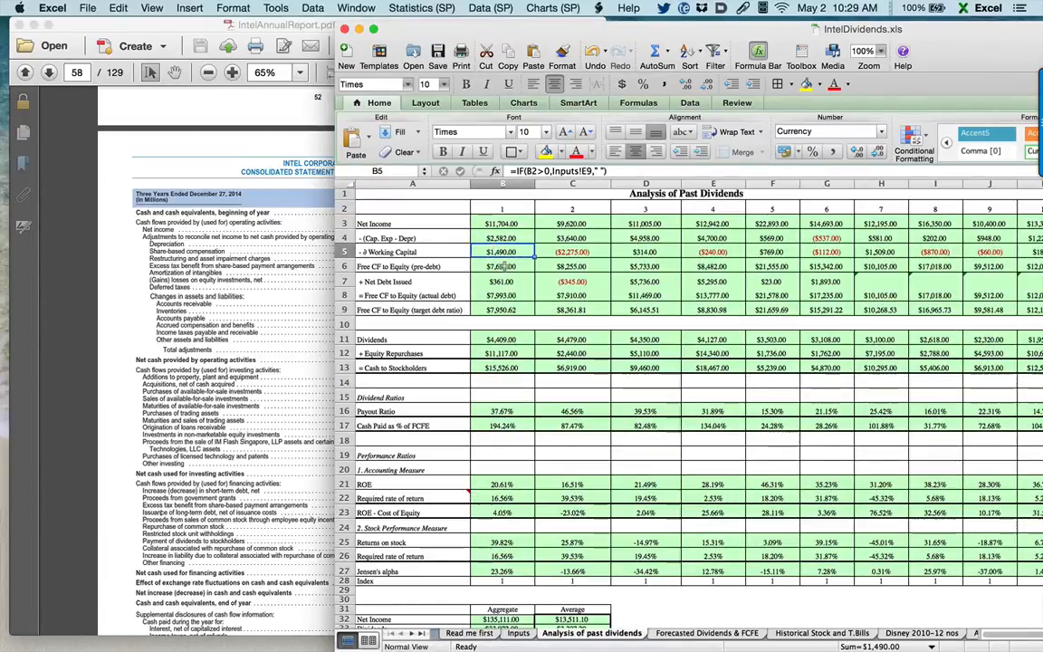
{"action": "left_click", "coordinate": [503, 266]}
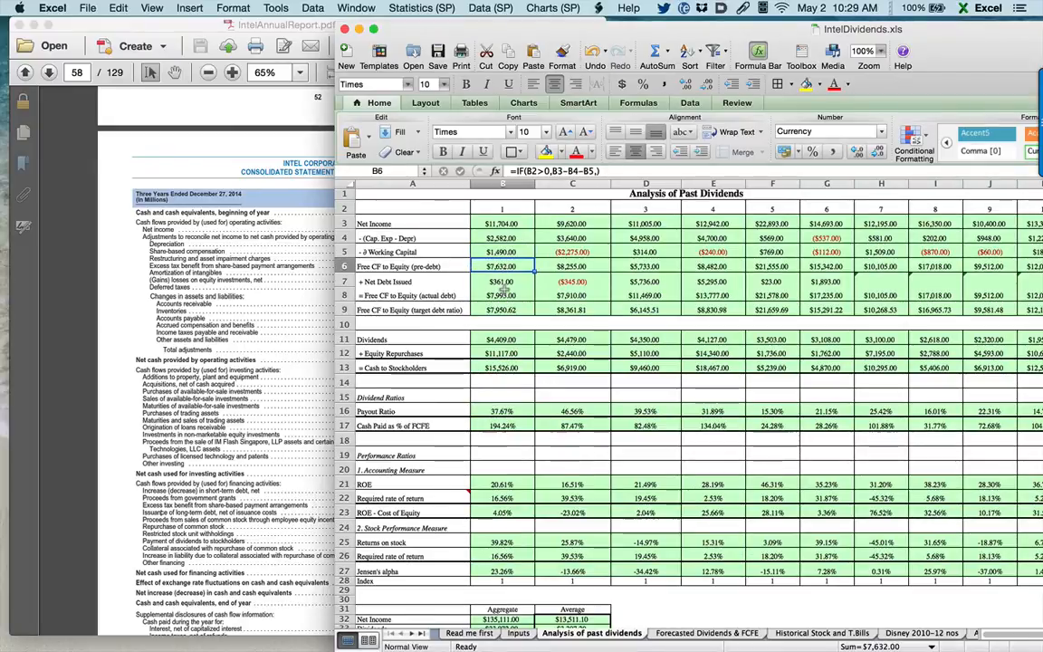
{"action": "left_click", "coordinate": [500, 295]}
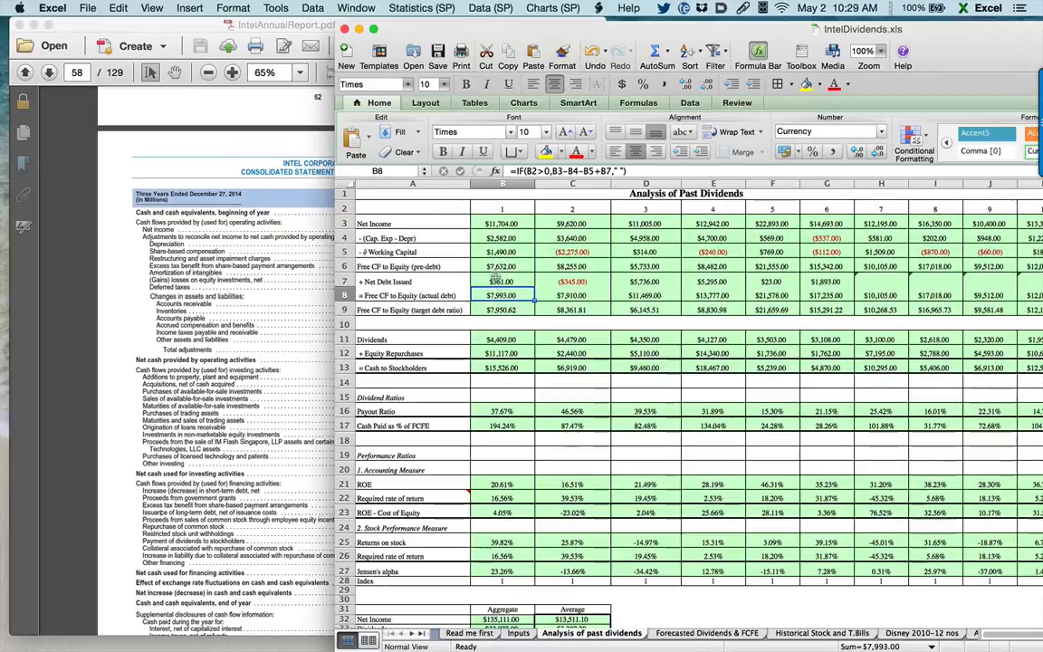
{"action": "left_click", "coordinate": [503, 280]}
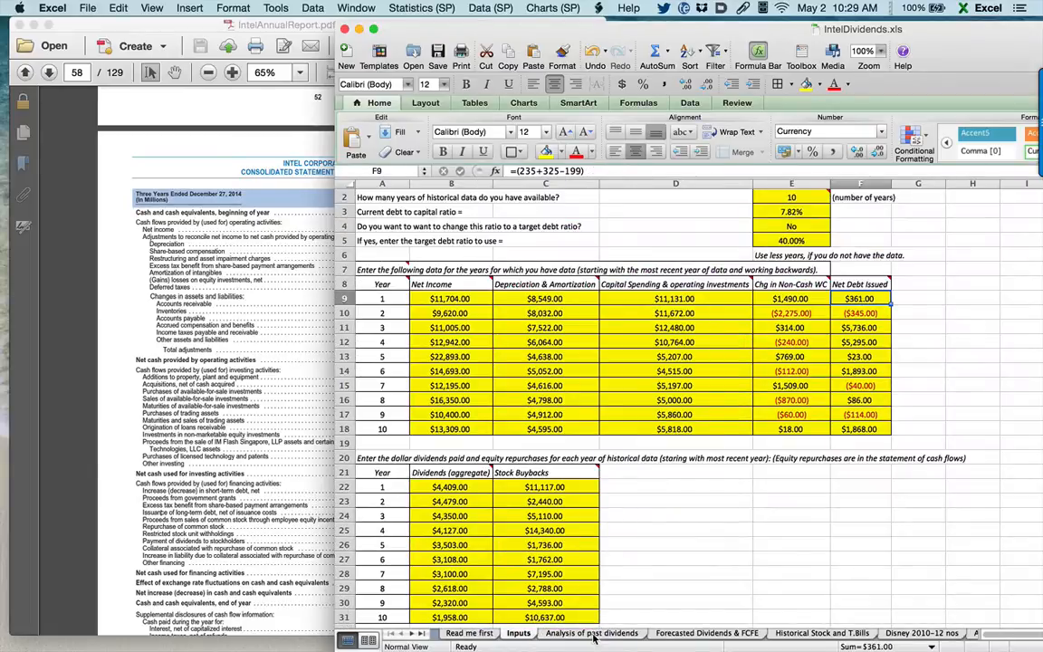
{"action": "left_click", "coordinate": [600, 634]}
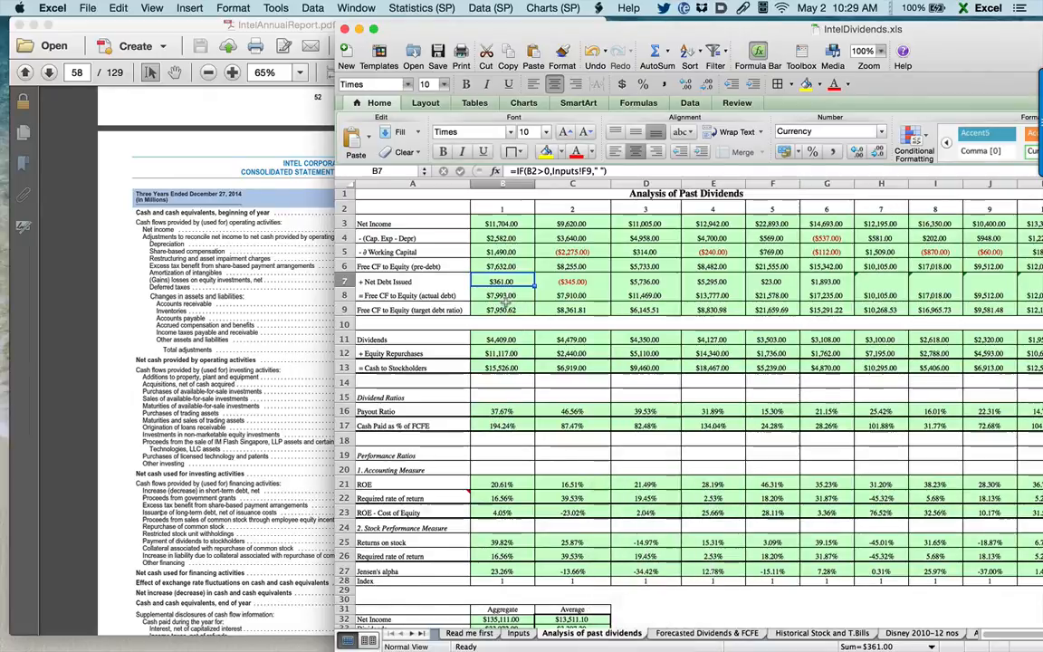
{"action": "left_click", "coordinate": [501, 296]}
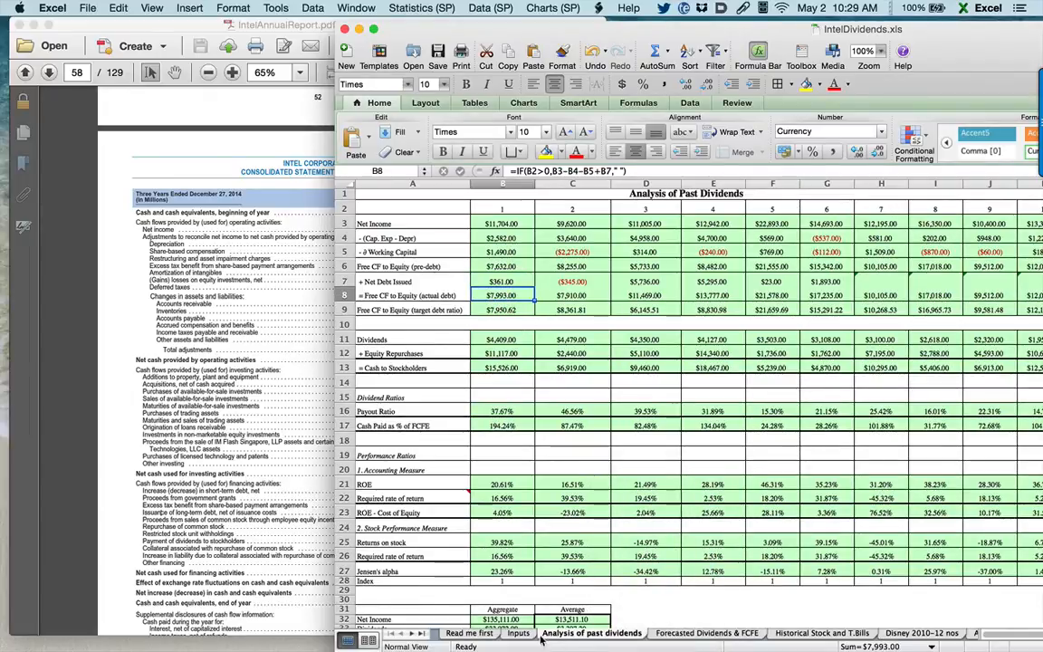
{"action": "left_click", "coordinate": [511, 632]}
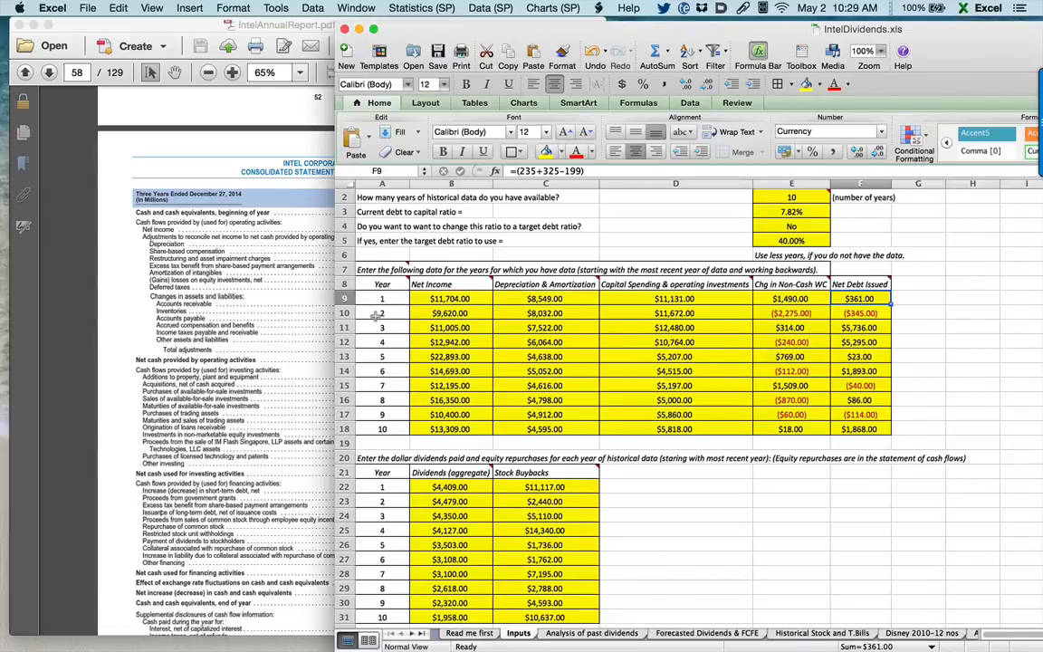
{"action": "mouse_move", "coordinate": [322, 299]}
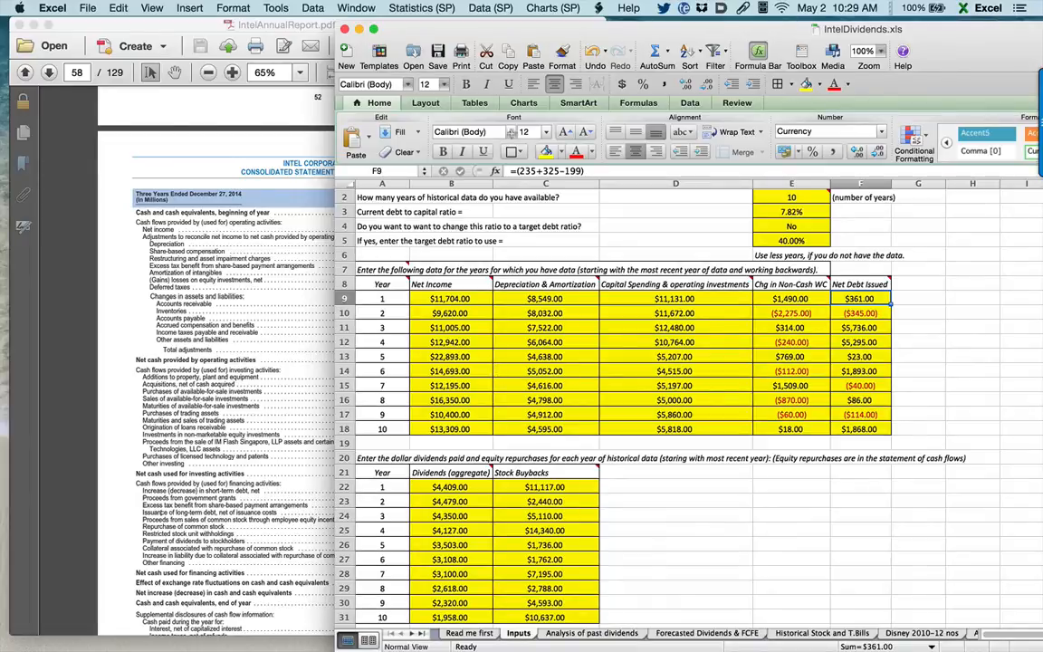
{"action": "mouse_move", "coordinate": [674, 7]}
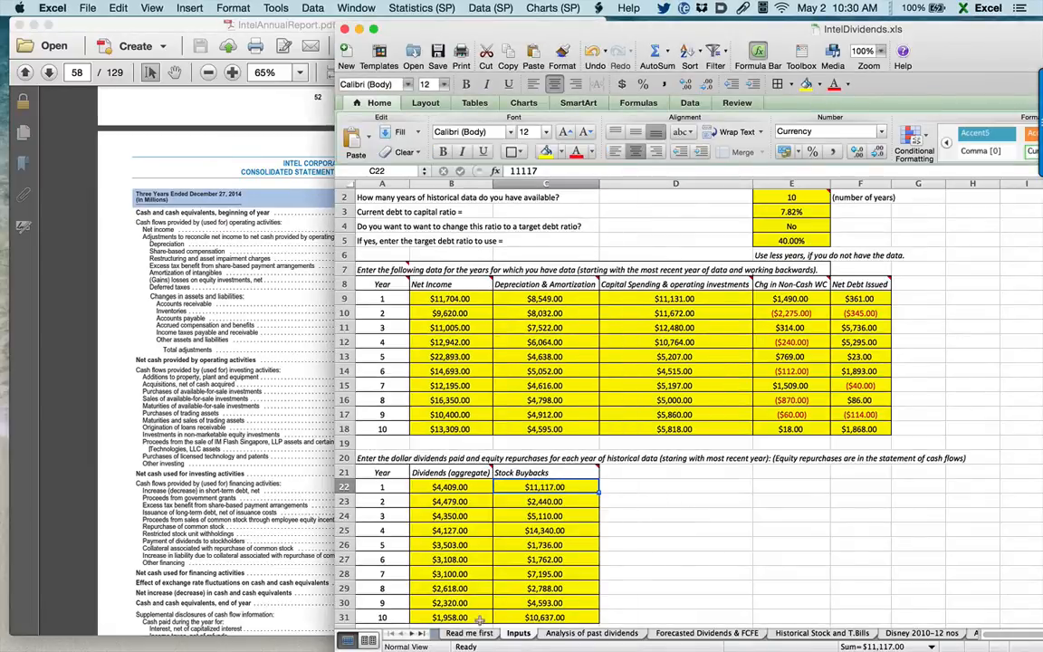
{"action": "left_click", "coordinate": [590, 632]}
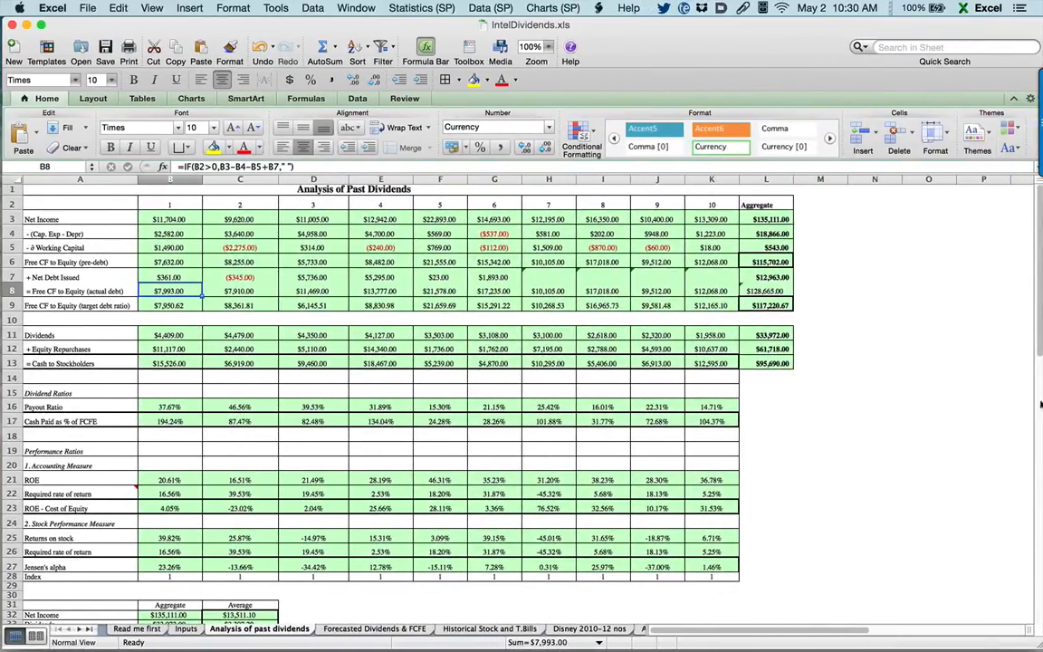
{"action": "scroll", "scroll_direction": "down", "scroll_amount": 3}
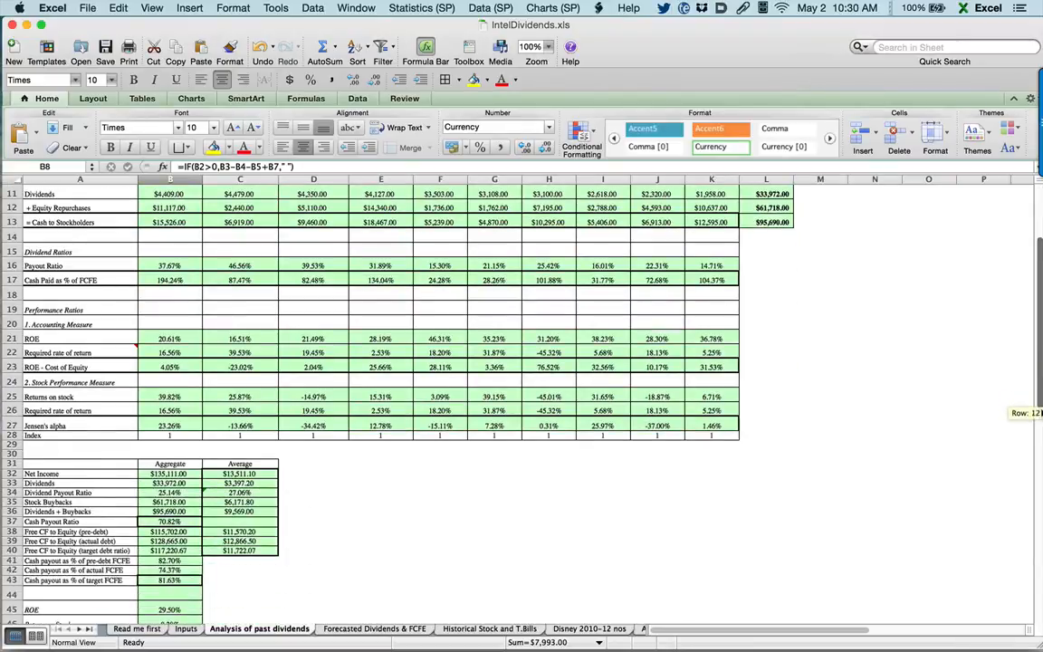
{"action": "scroll", "scroll_direction": "down", "scroll_amount": 3}
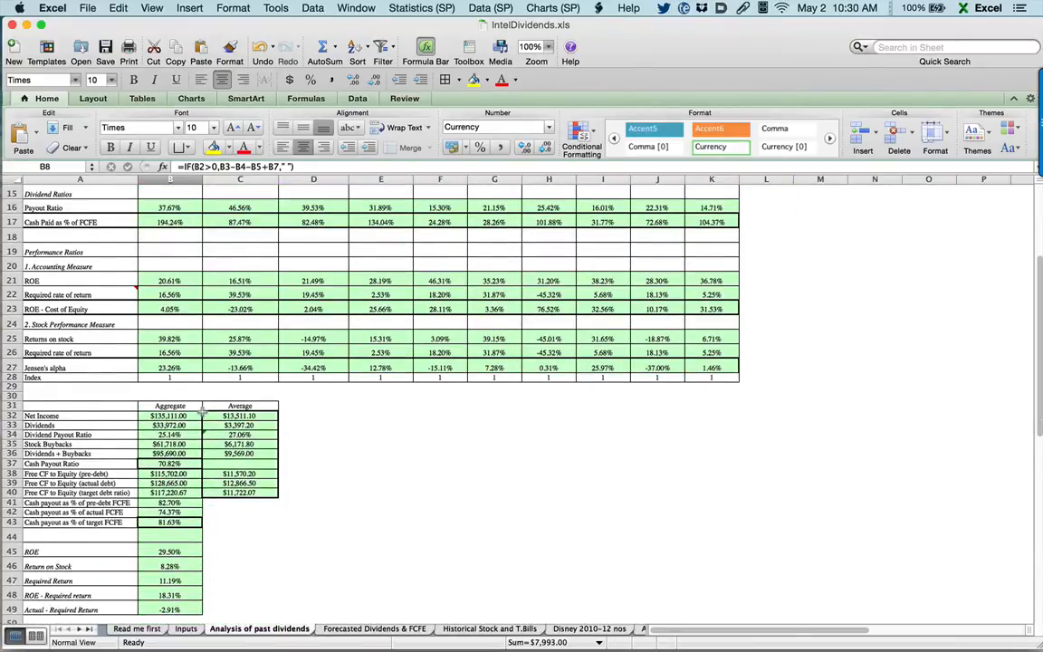
{"action": "left_click", "coordinate": [170, 413]}
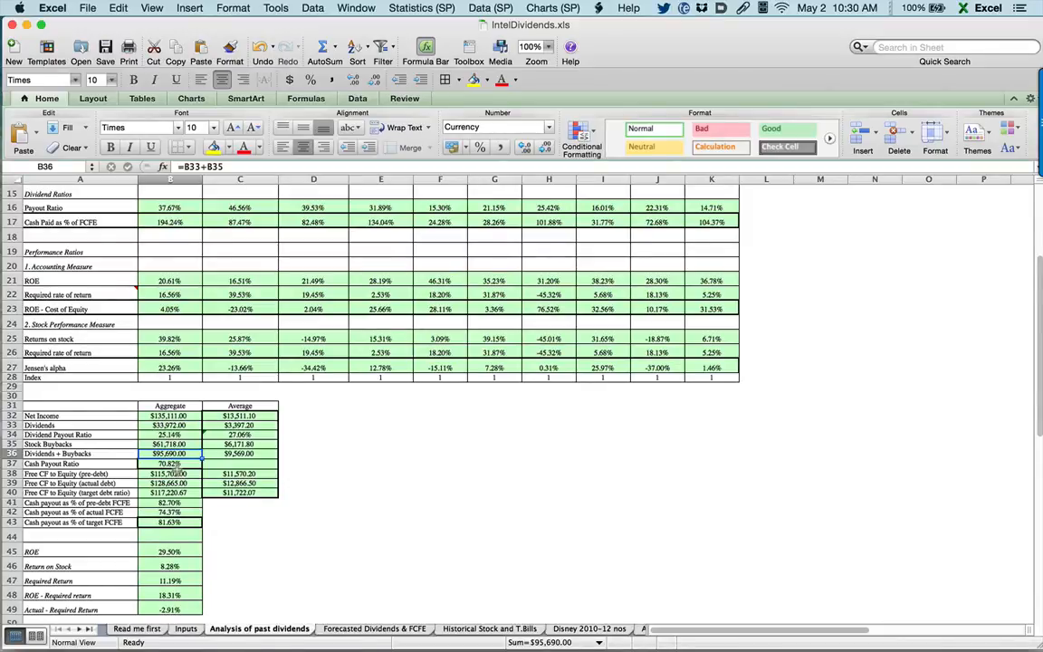
{"action": "left_click", "coordinate": [170, 475]}
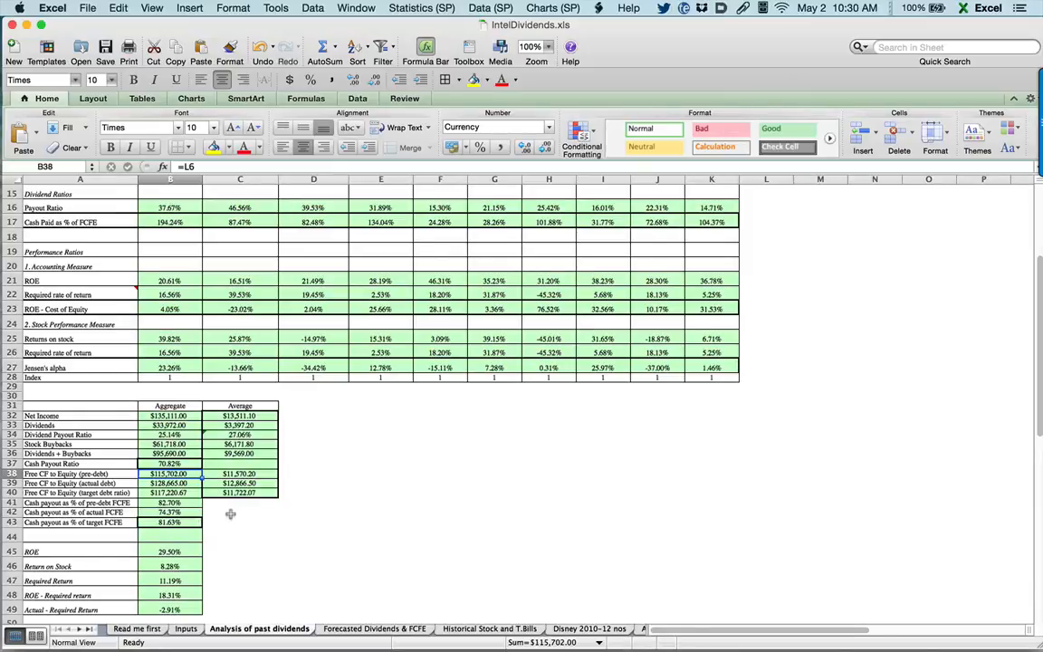
{"action": "left_click", "coordinate": [170, 496]}
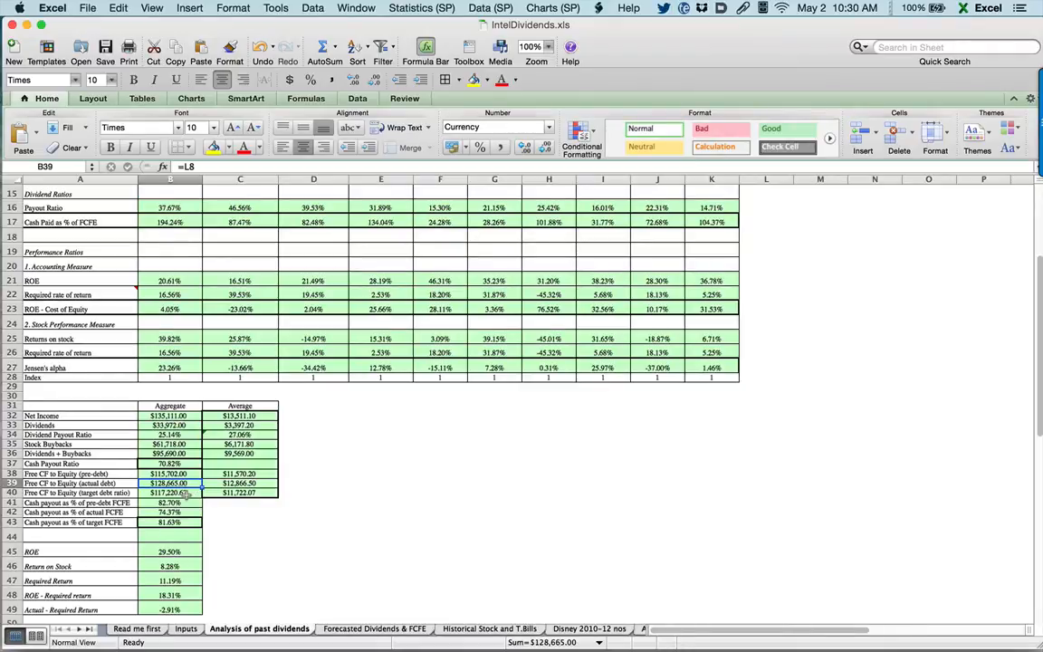
{"action": "left_click", "coordinate": [170, 478]}
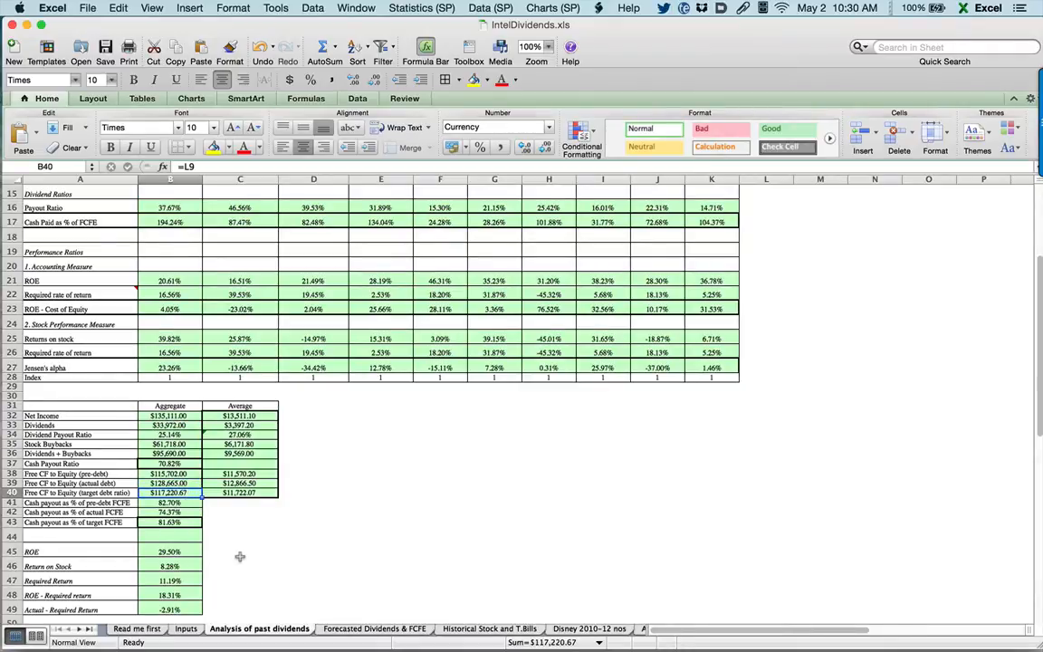
{"action": "mouse_move", "coordinate": [258, 563]}
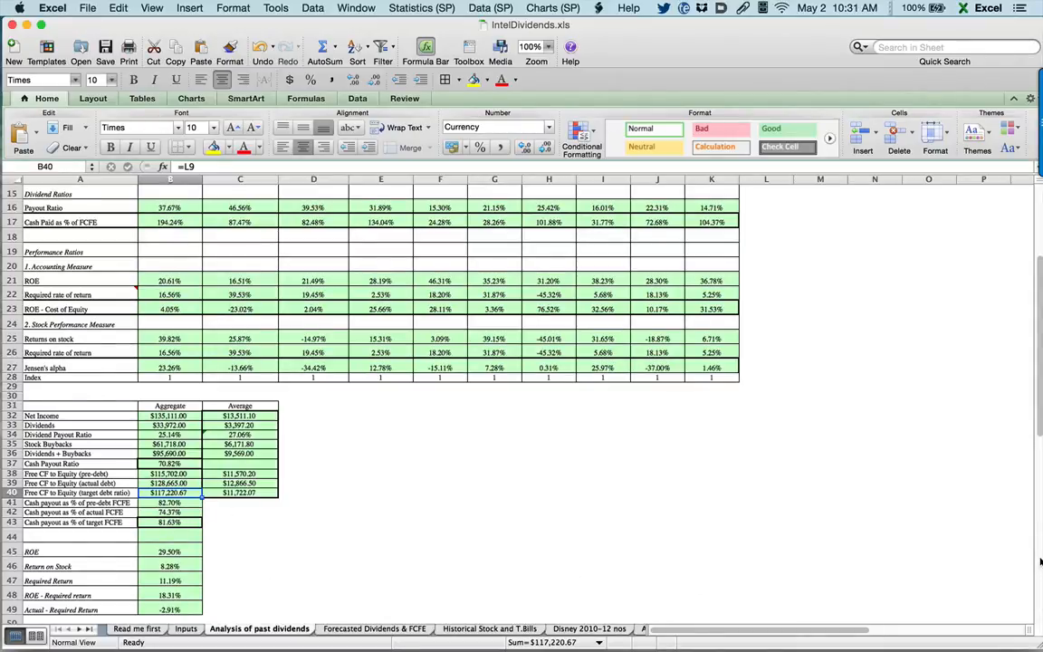
{"action": "mouse_move", "coordinate": [288, 519]}
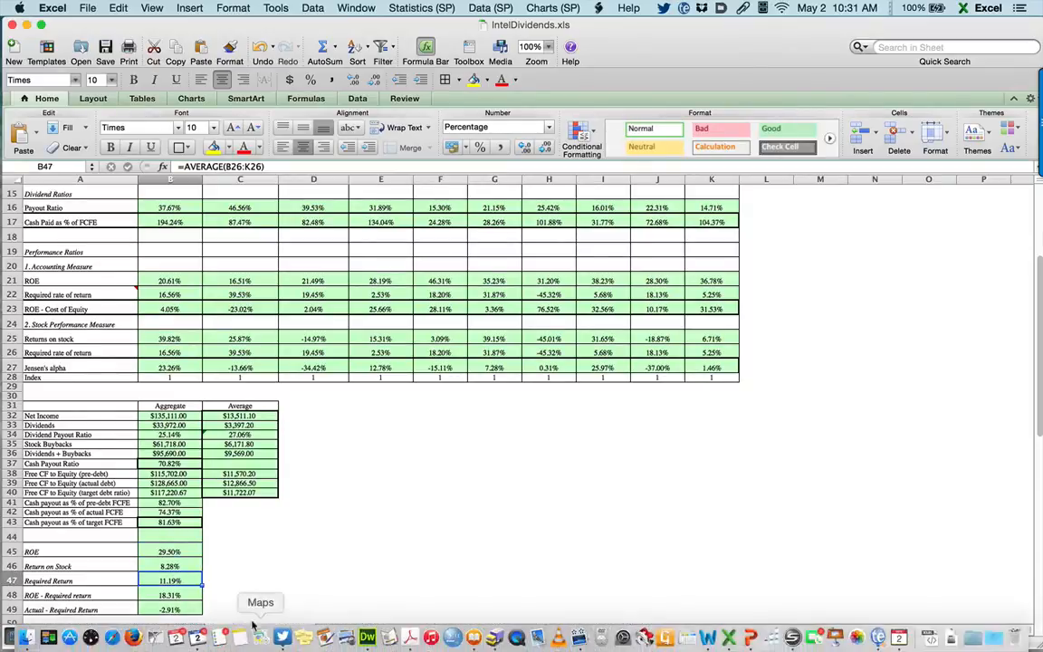
Bring up the Inputs sheet's Section 2 with beta 1.23 and ten years of returns
{"action": "left_click", "coordinate": [185, 641]}
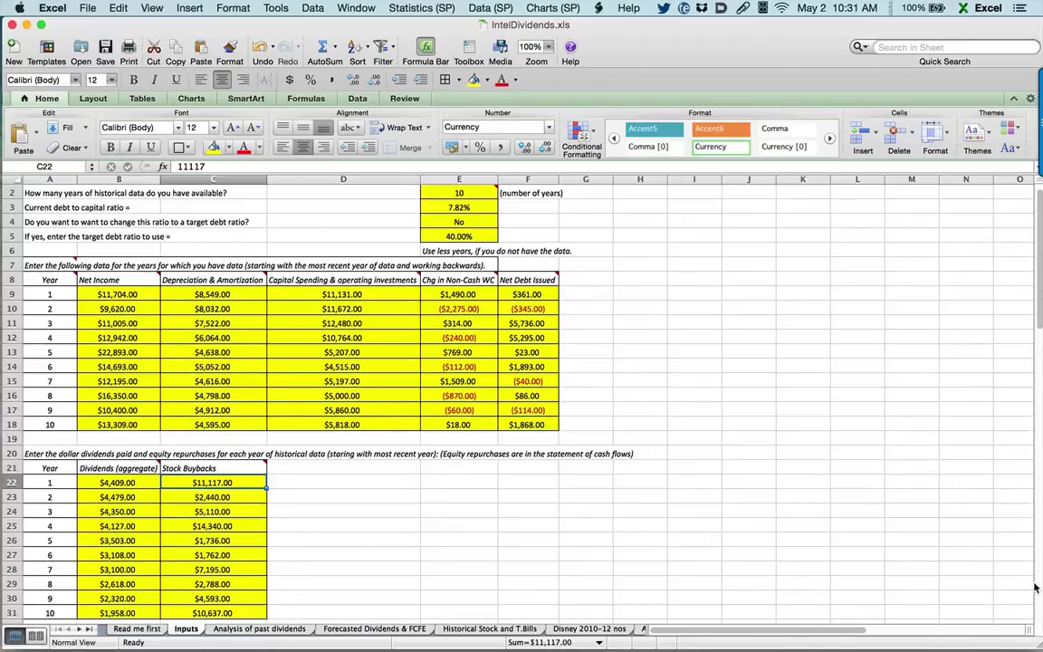
{"action": "scroll", "scroll_direction": "down", "scroll_amount": 3}
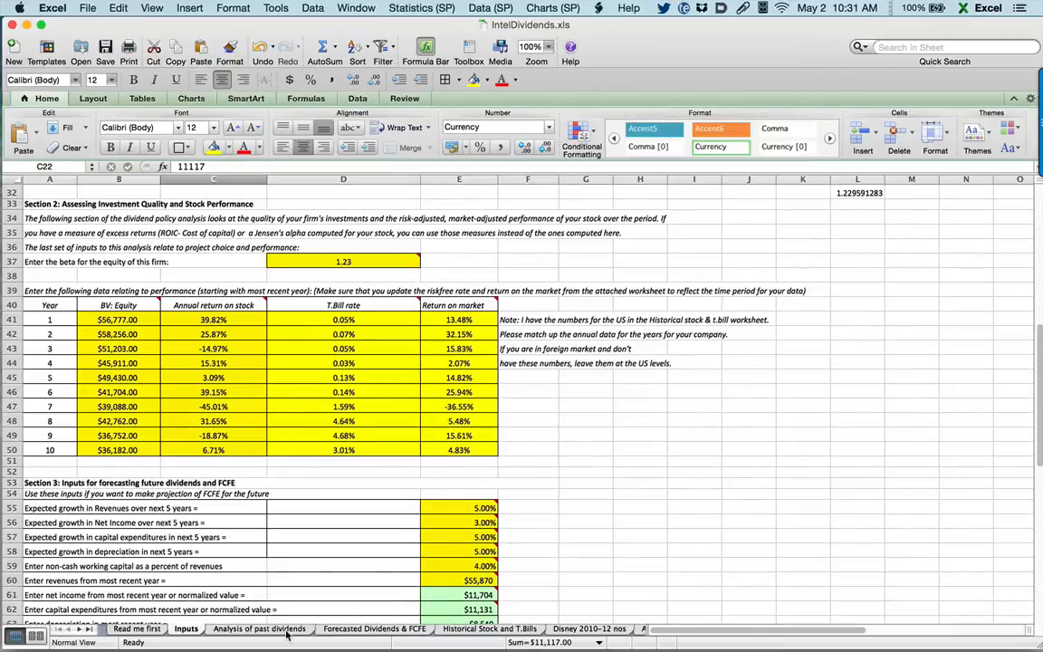
{"action": "left_click", "coordinate": [261, 628]}
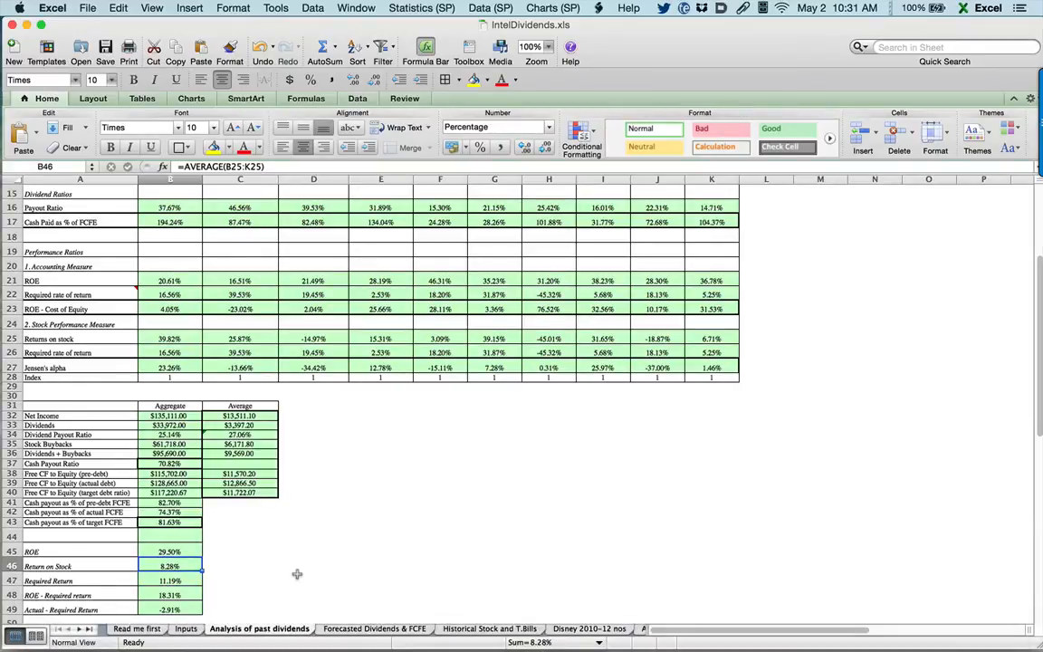
{"action": "left_click", "coordinate": [157, 628]}
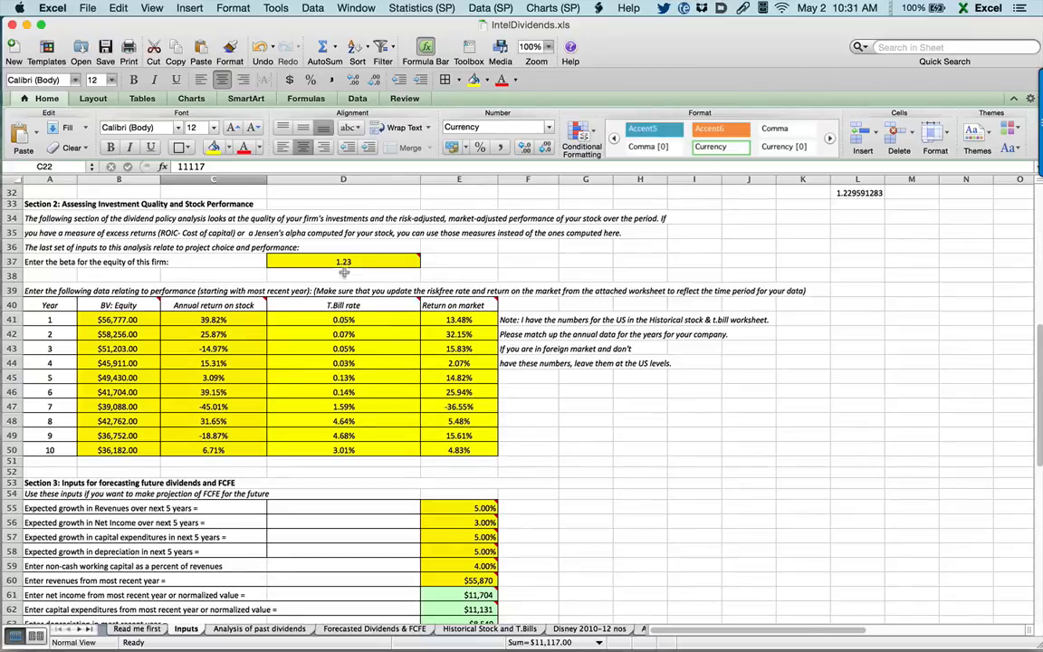
{"action": "mouse_move", "coordinate": [382, 270]}
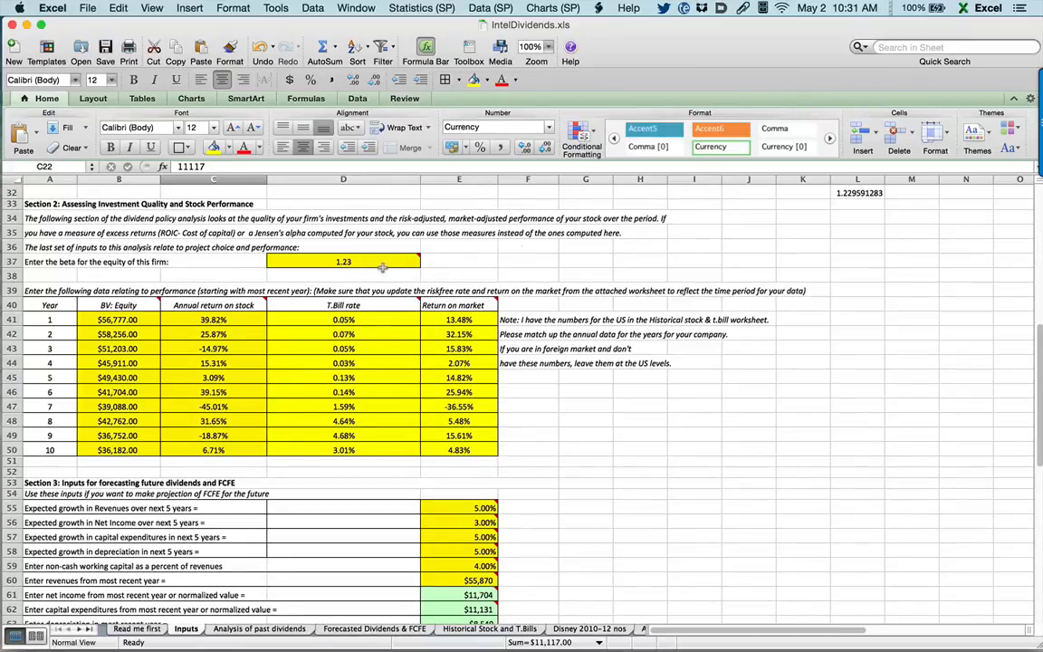
{"action": "mouse_move", "coordinate": [474, 319]}
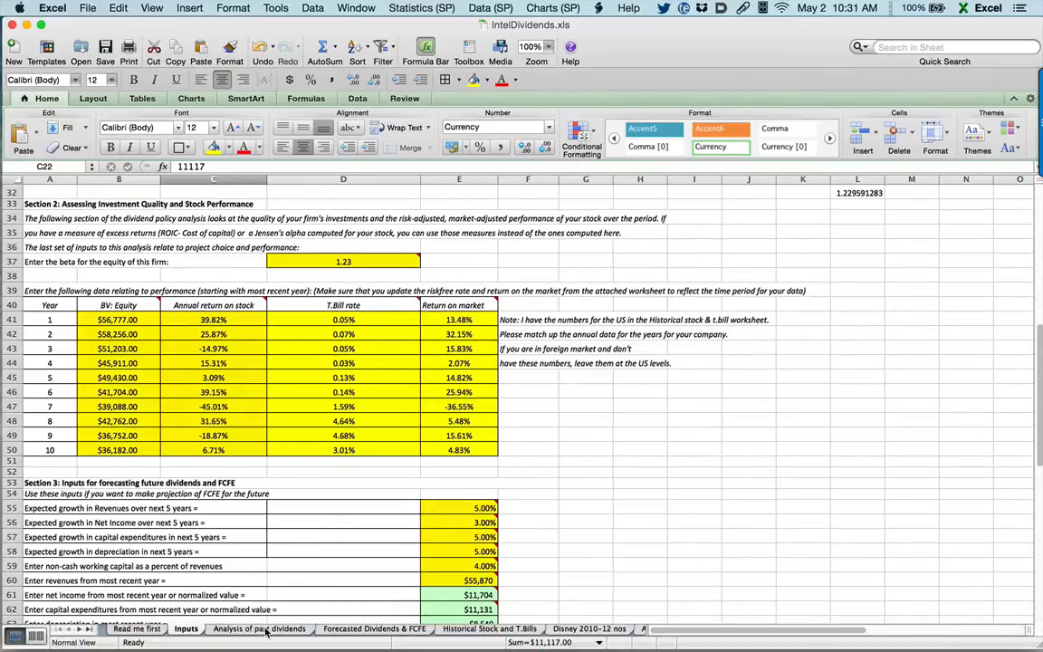
Inspect the actual-minus-required return formula in B49, then reach the Forecasted FCFE & Dividends sheet
{"action": "left_click", "coordinate": [260, 628]}
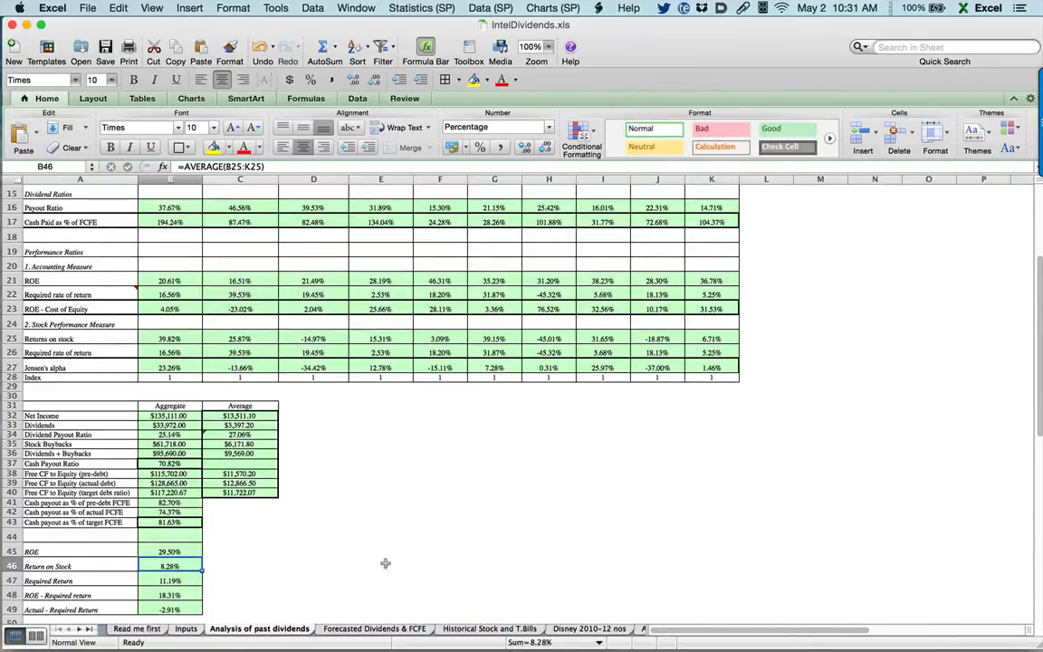
{"action": "left_click", "coordinate": [161, 612]}
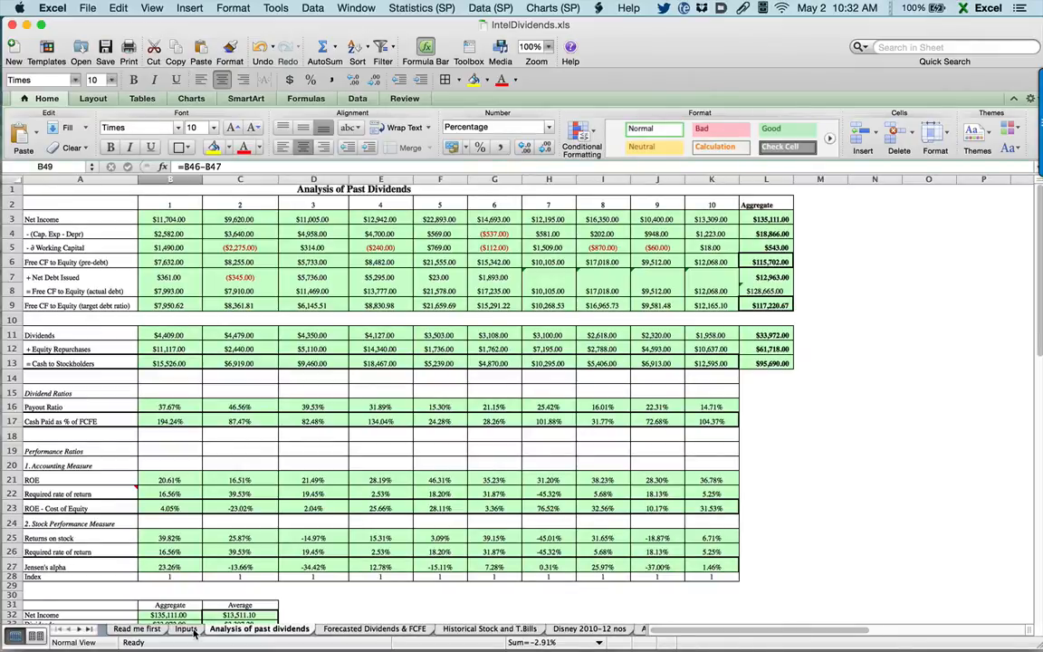
{"action": "left_click", "coordinate": [161, 630]}
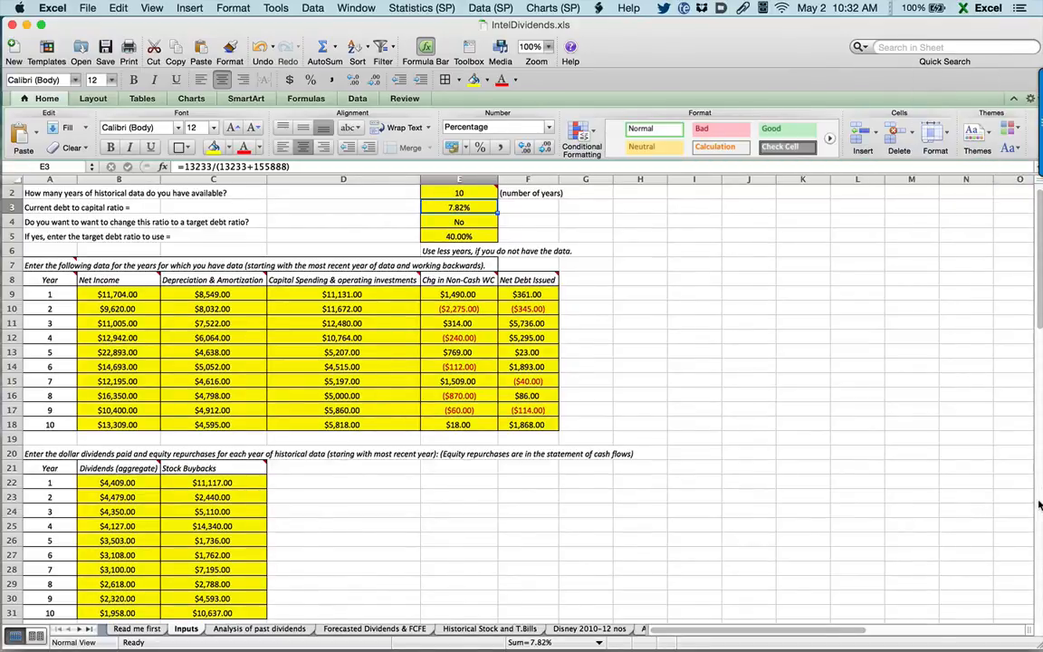
{"action": "scroll", "scroll_direction": "down", "scroll_amount": 3}
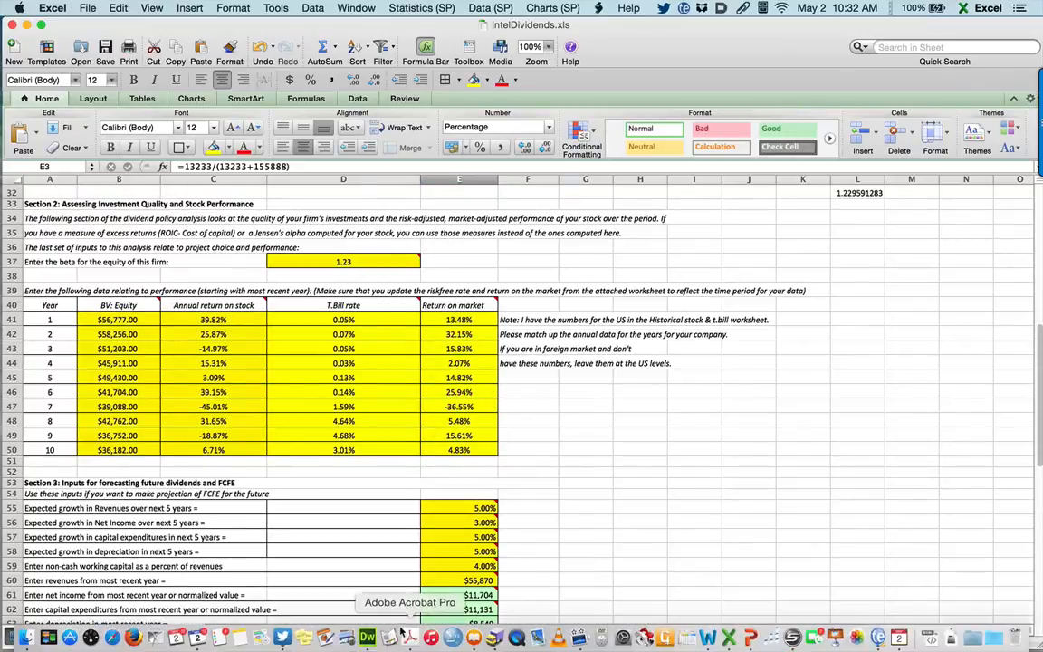
{"action": "left_click", "coordinate": [381, 628]}
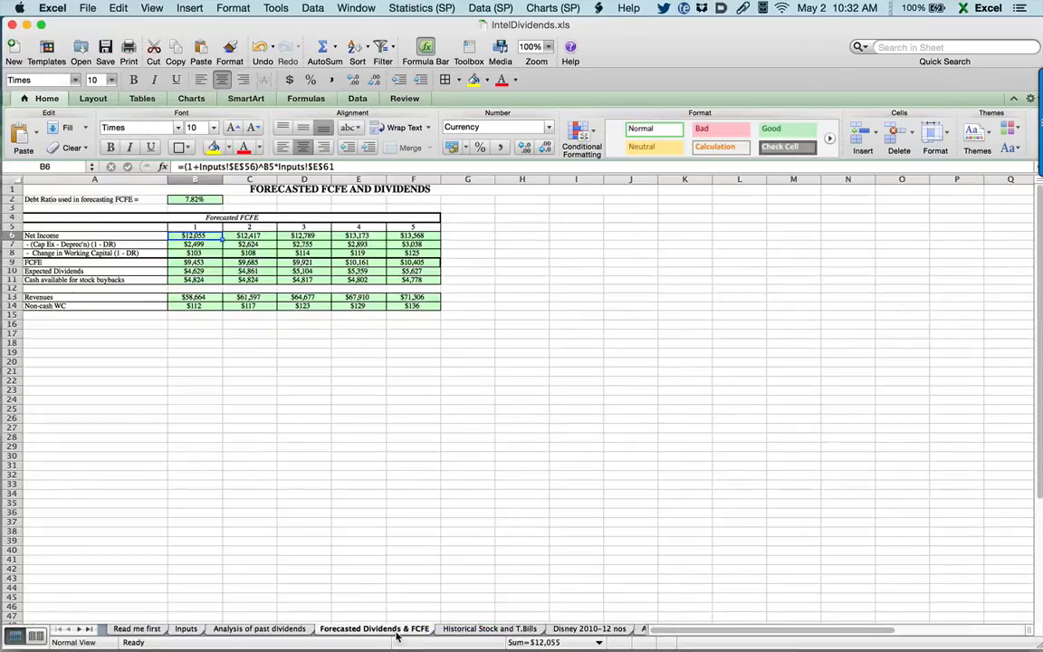